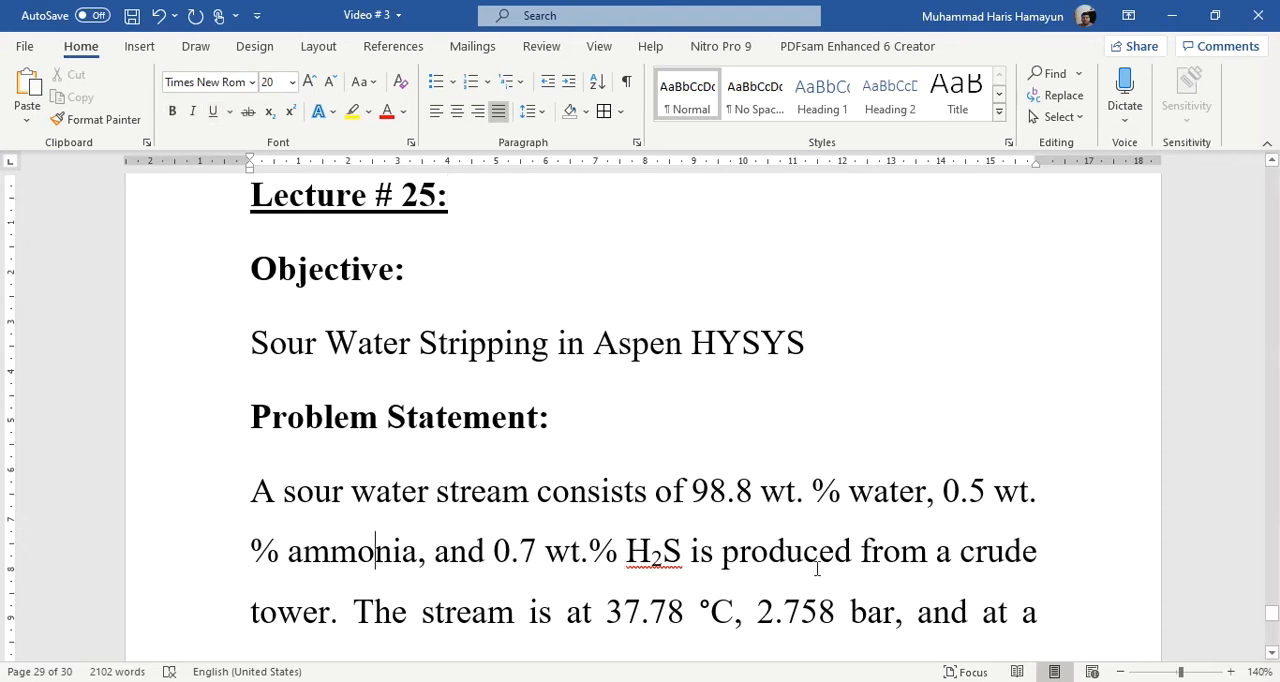
mouse_move(412, 604)
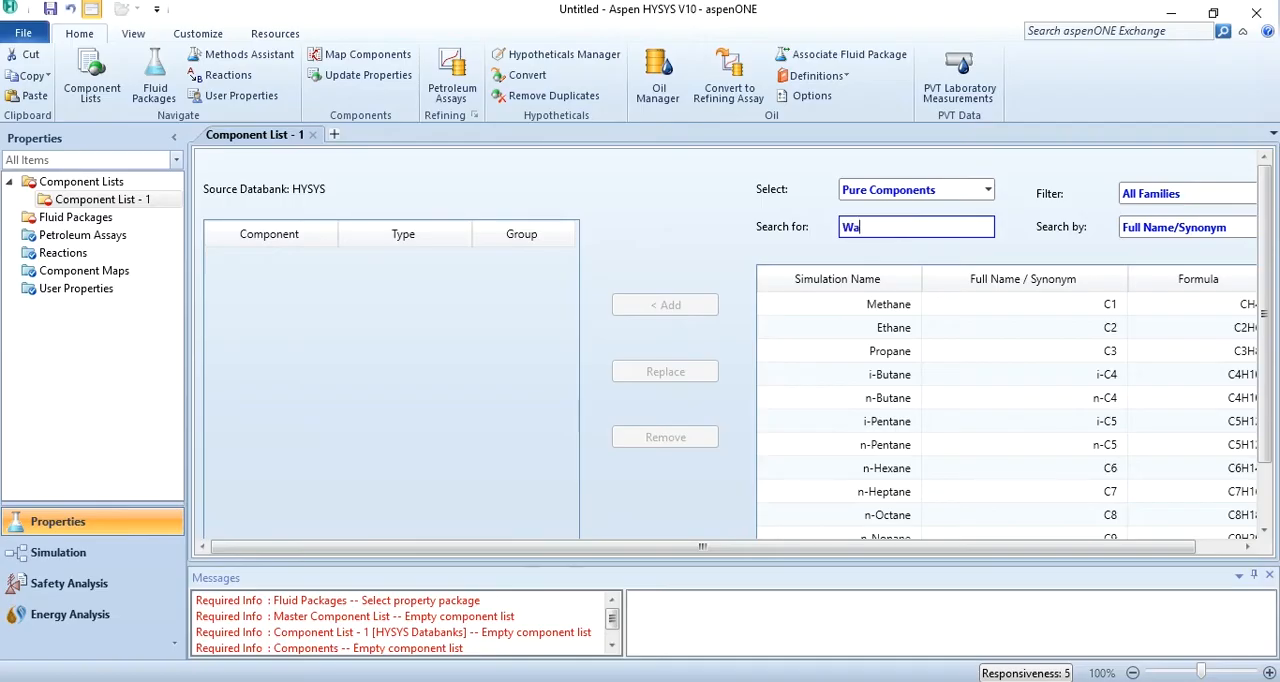
Add Ammonia to the component list, create fluid package Basis-1 with Sour PR, and enter Simulation.
left_click(648, 304)
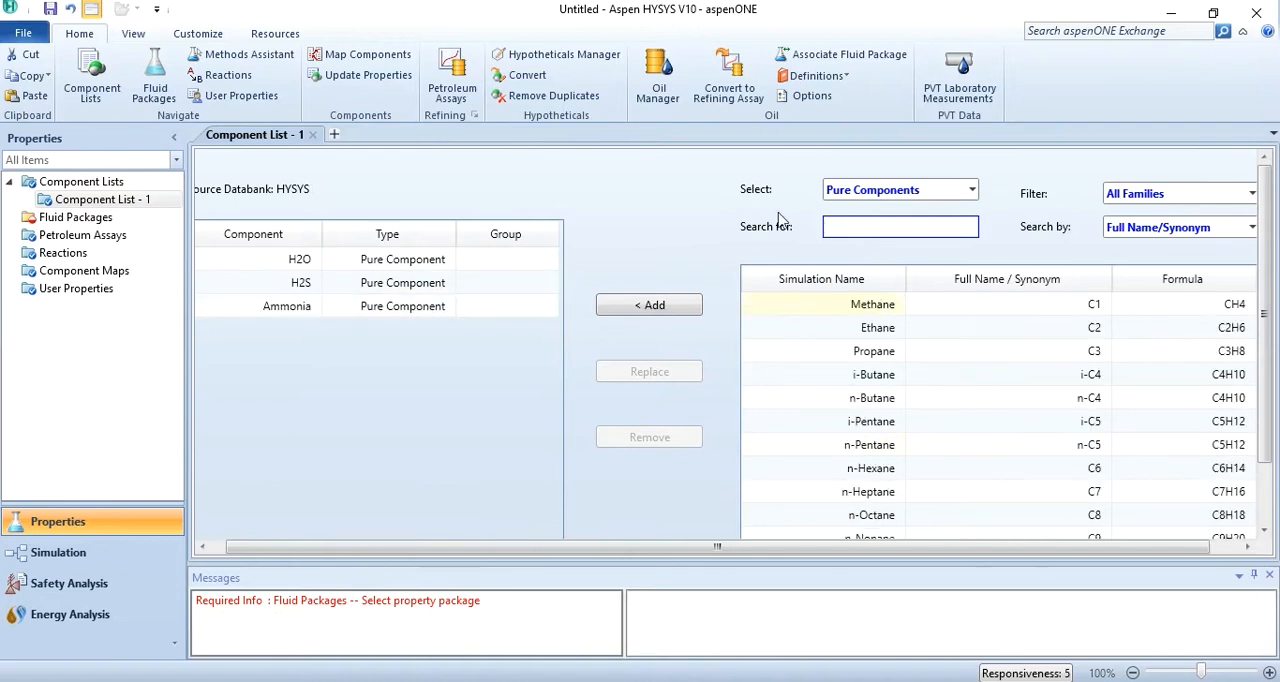
left_click(76, 216)
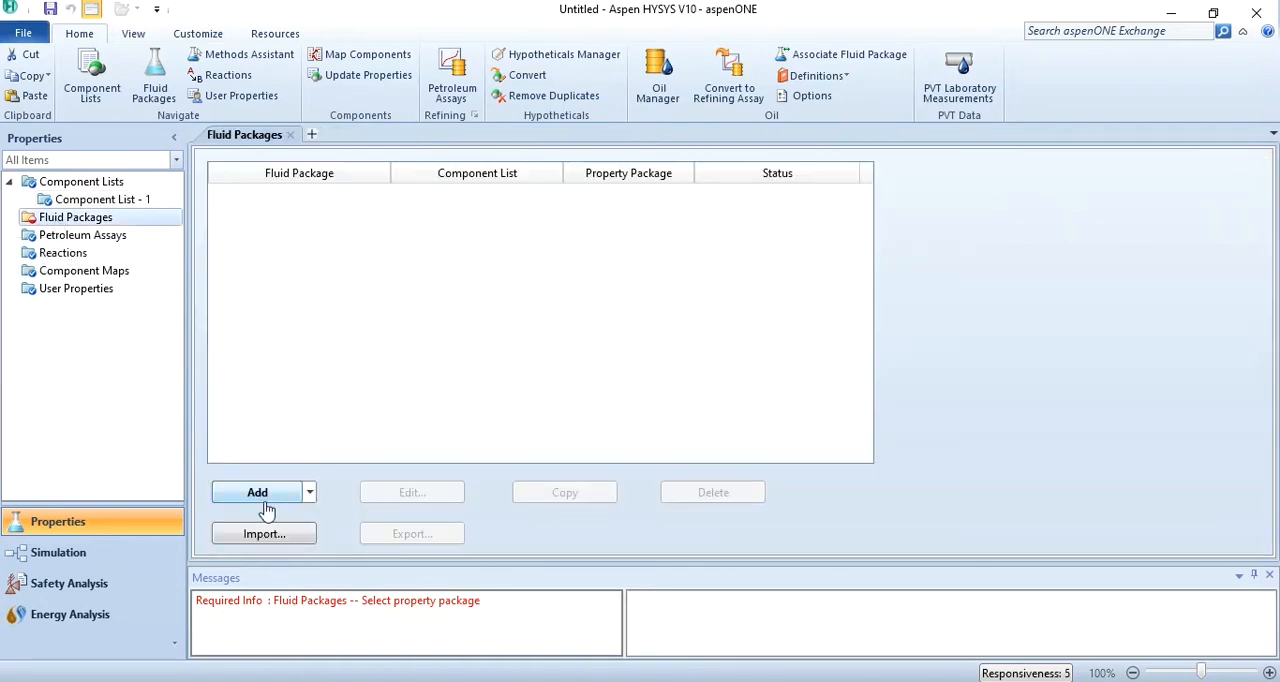
left_click(256, 492)
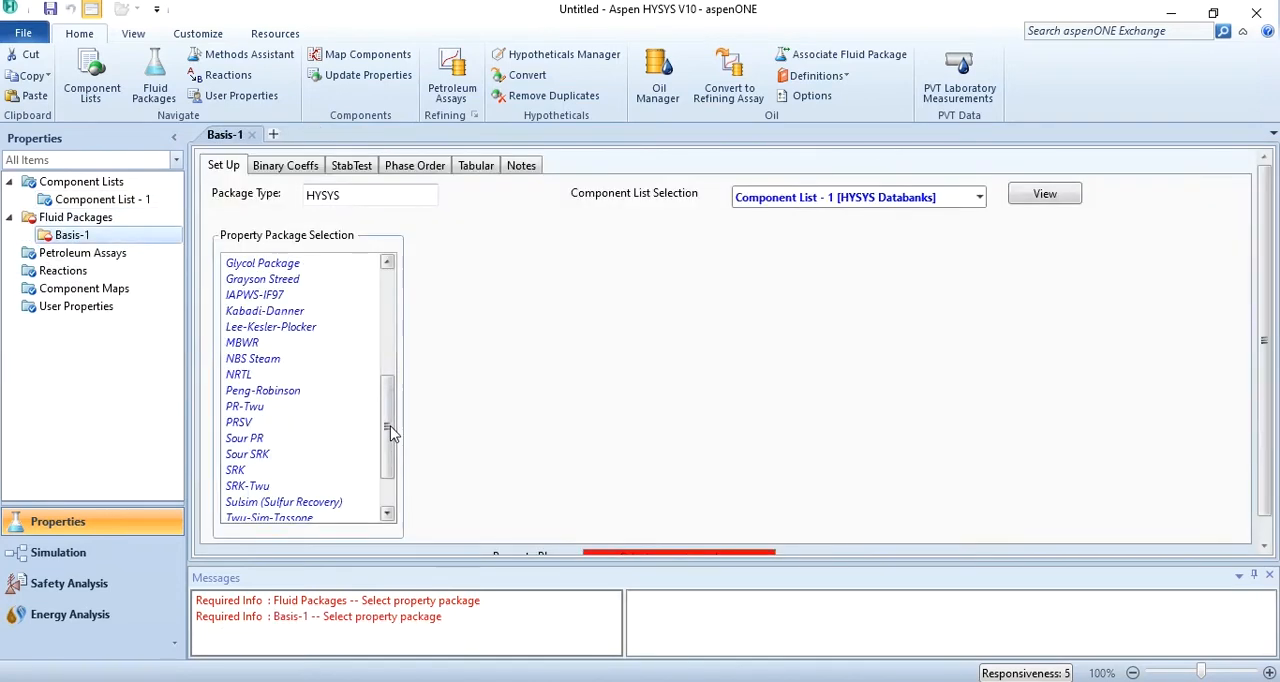
left_click(244, 438)
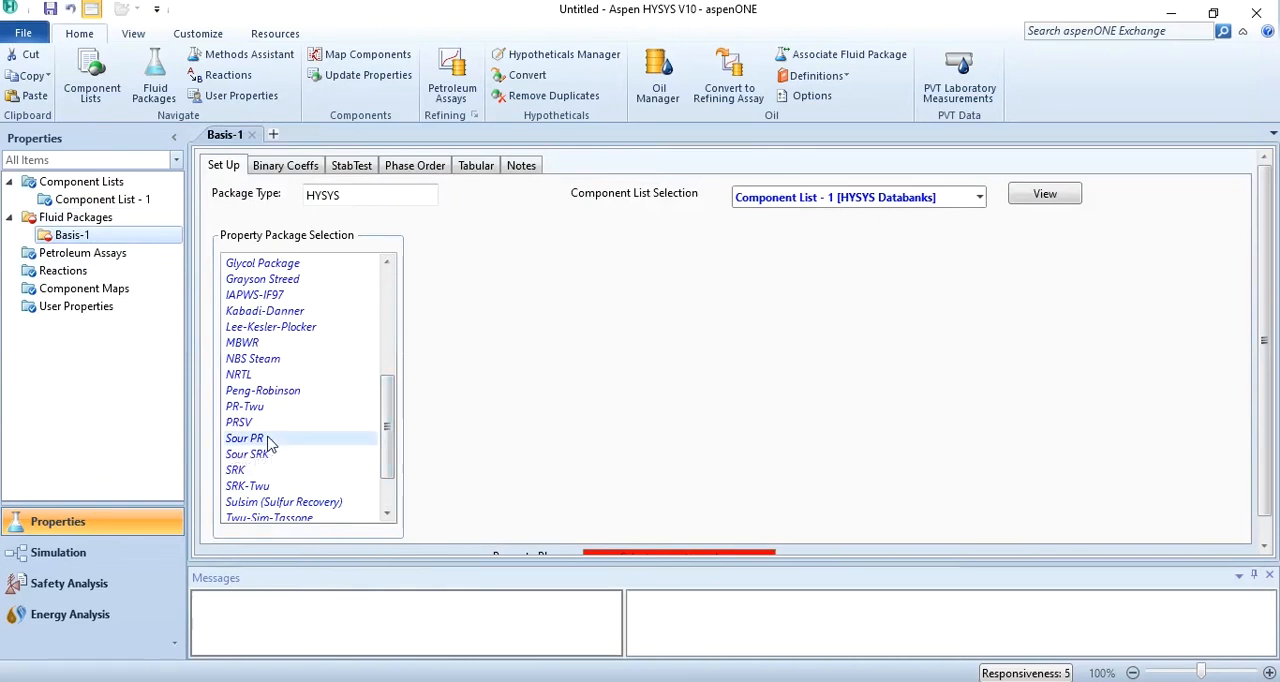
left_click(244, 438)
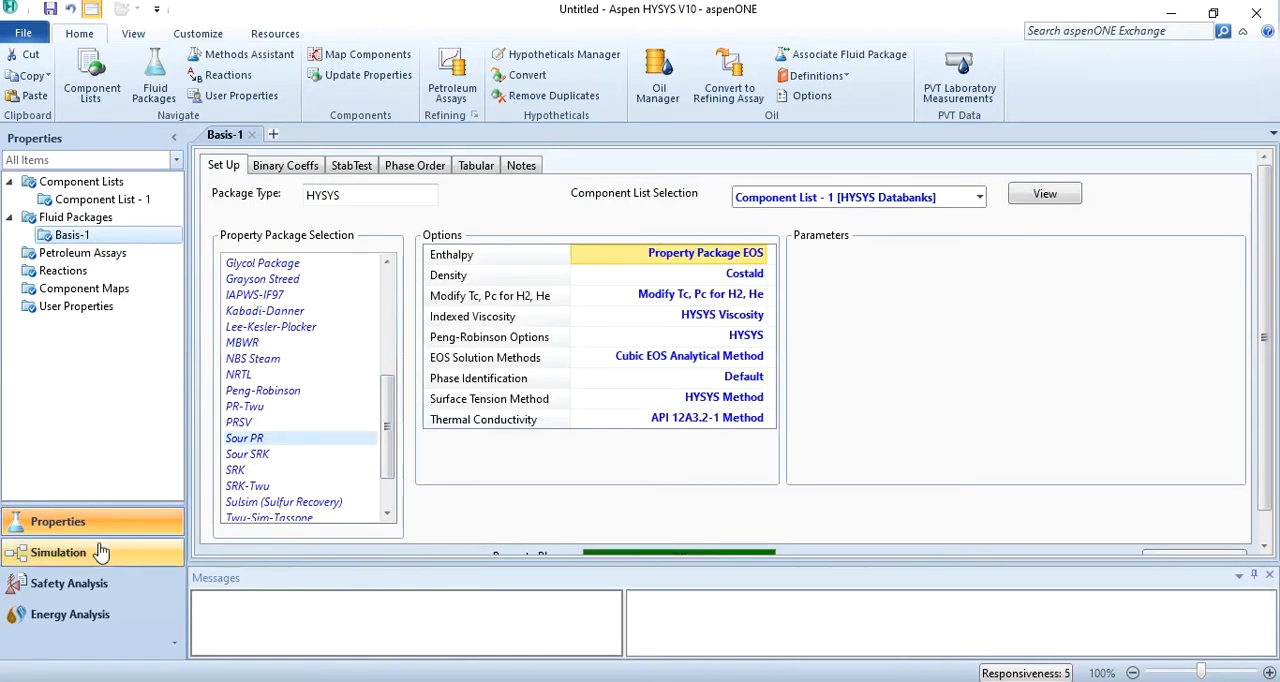
left_click(58, 552)
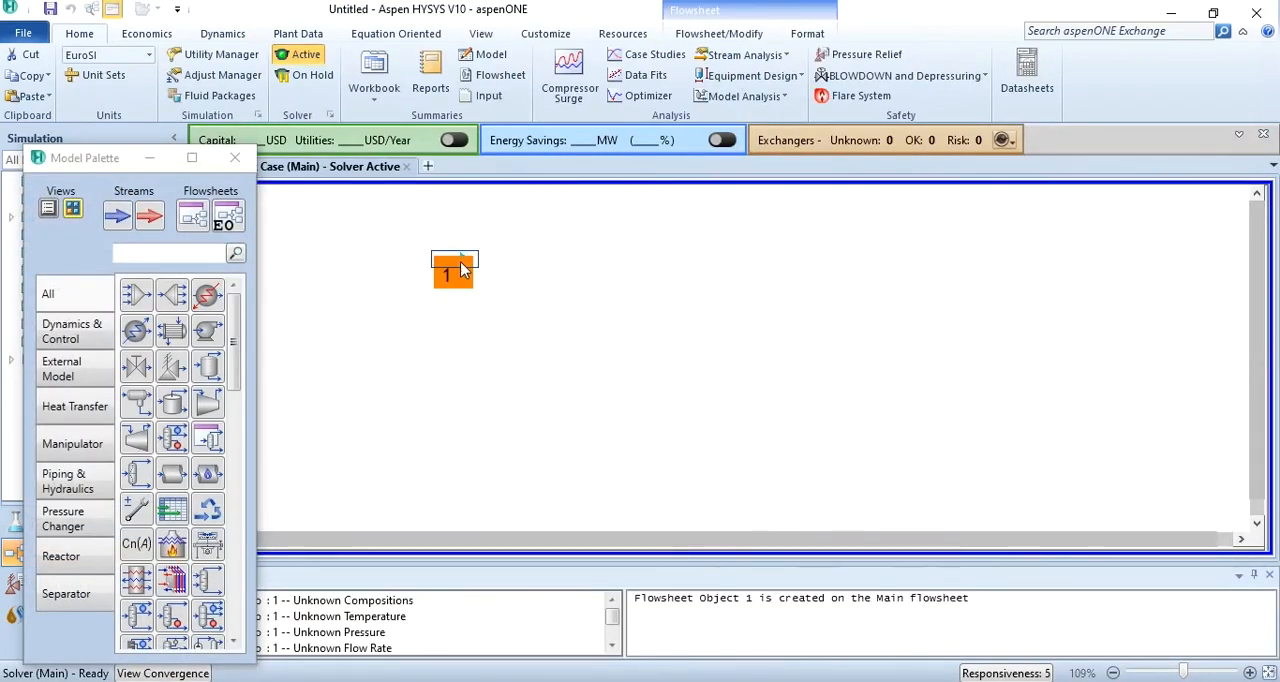
Name the stream Sour Water at 37.78 °C and 2.758 bar and switch its composition basis to mass fractions.
double_click(454, 270)
type("100")
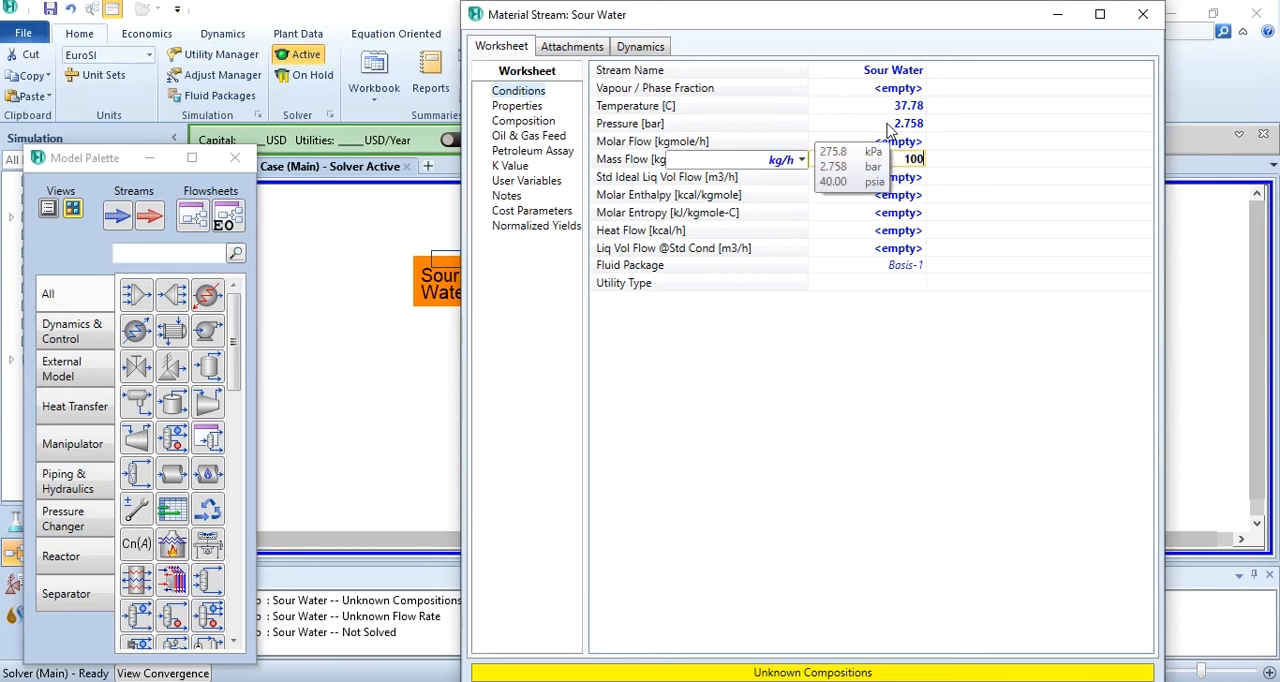
left_click(524, 120)
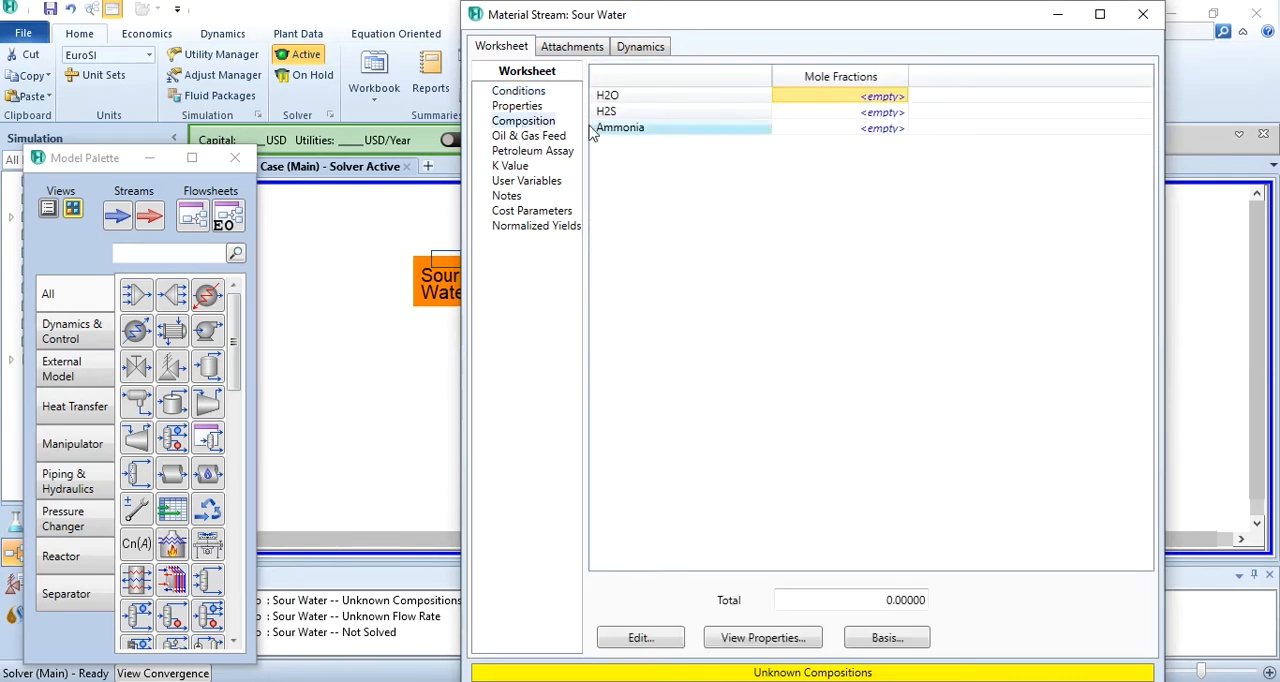
left_click(884, 636)
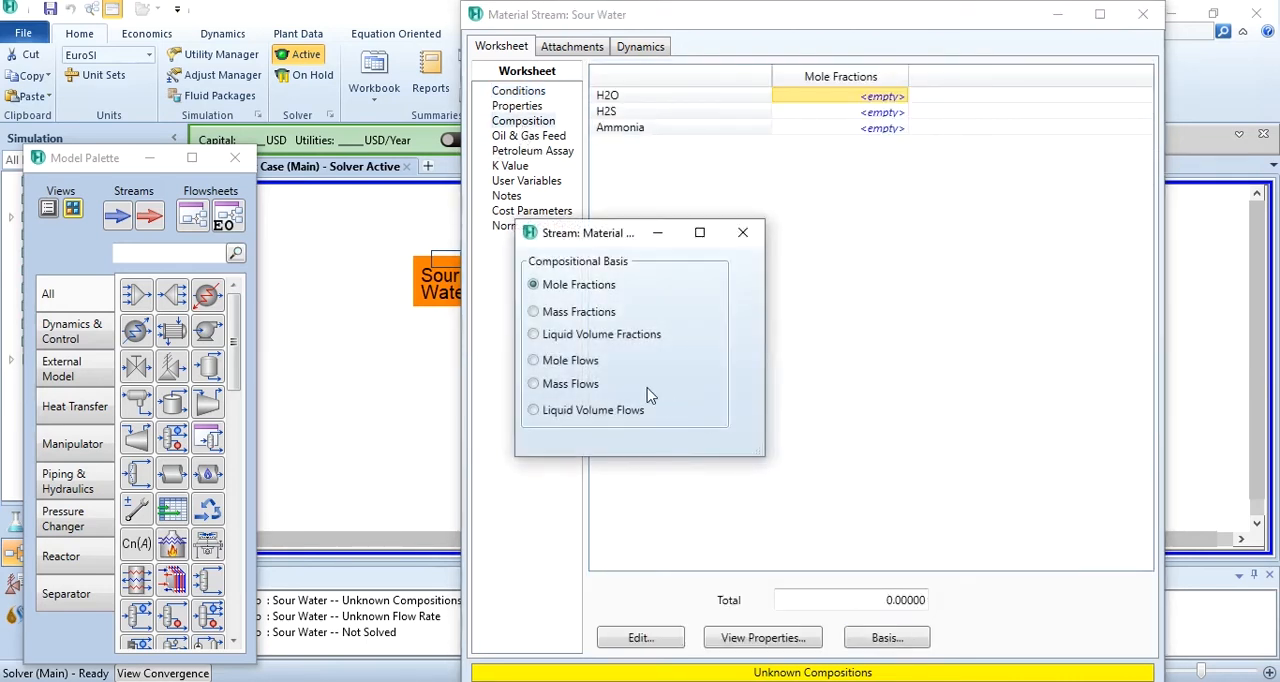
left_click(532, 312)
type("0.988")
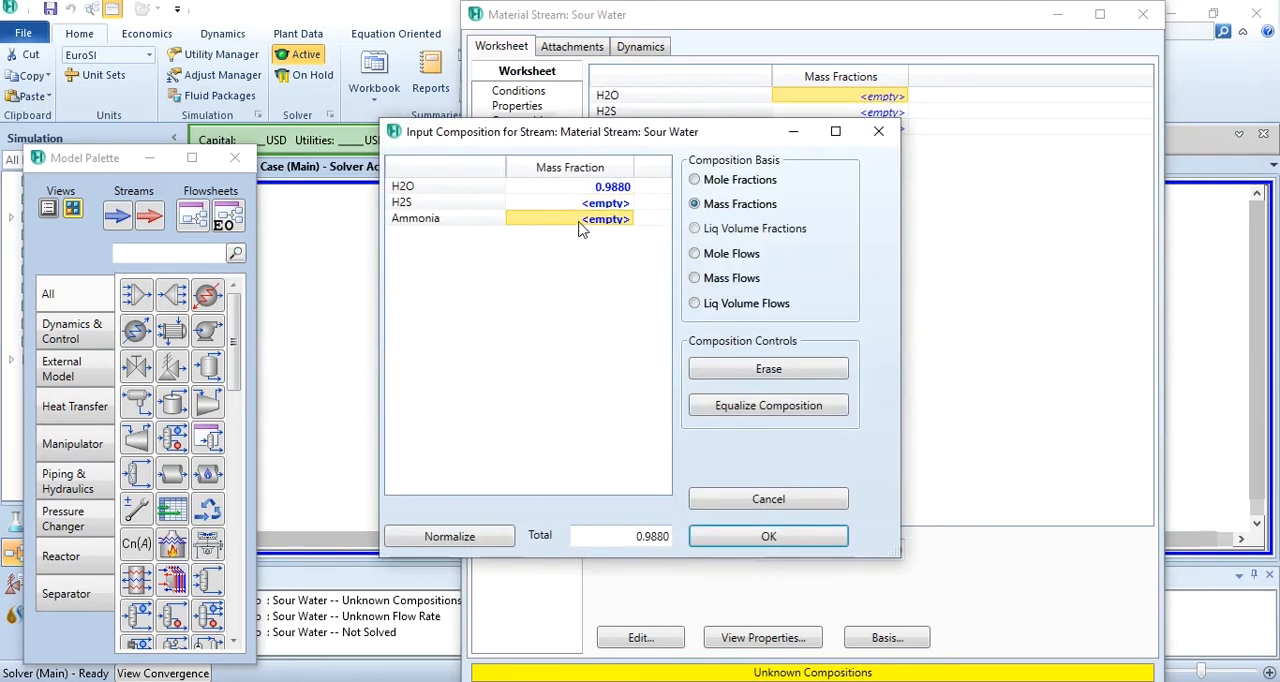
Enter mass fractions 0.988 water, 0.007 H2S and 0.005 ammonia and confirm the feed.
type("0.0050")
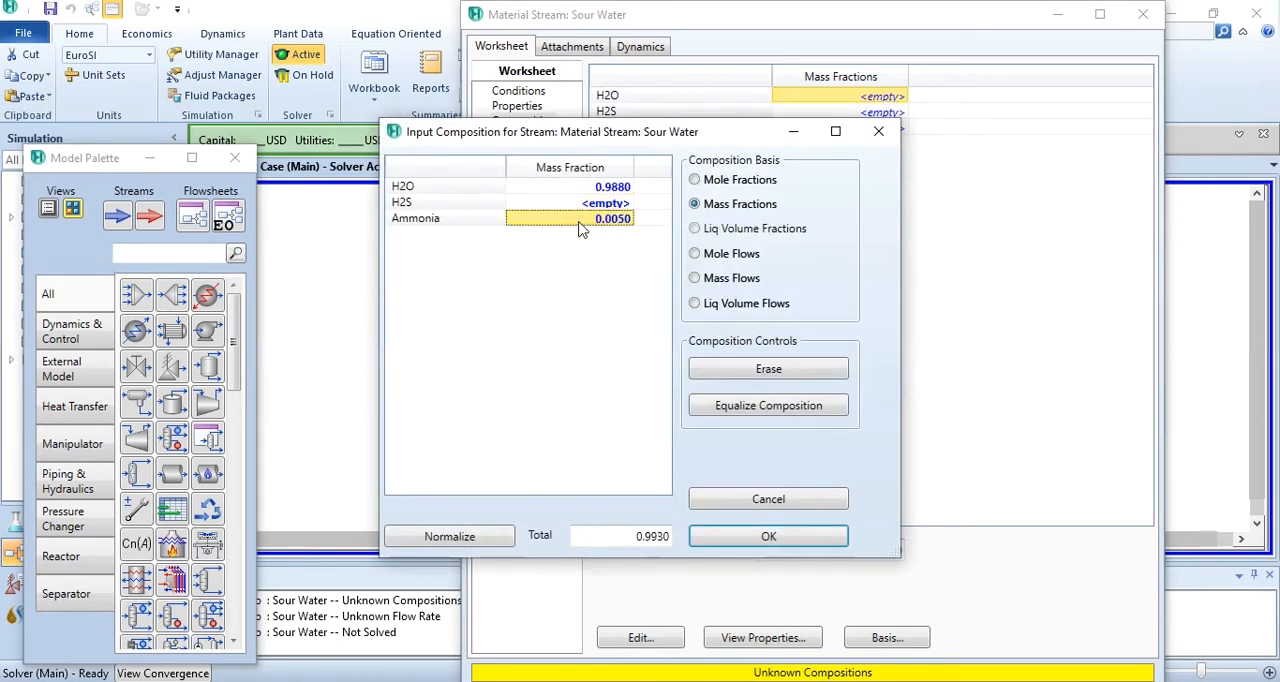
left_click(570, 202)
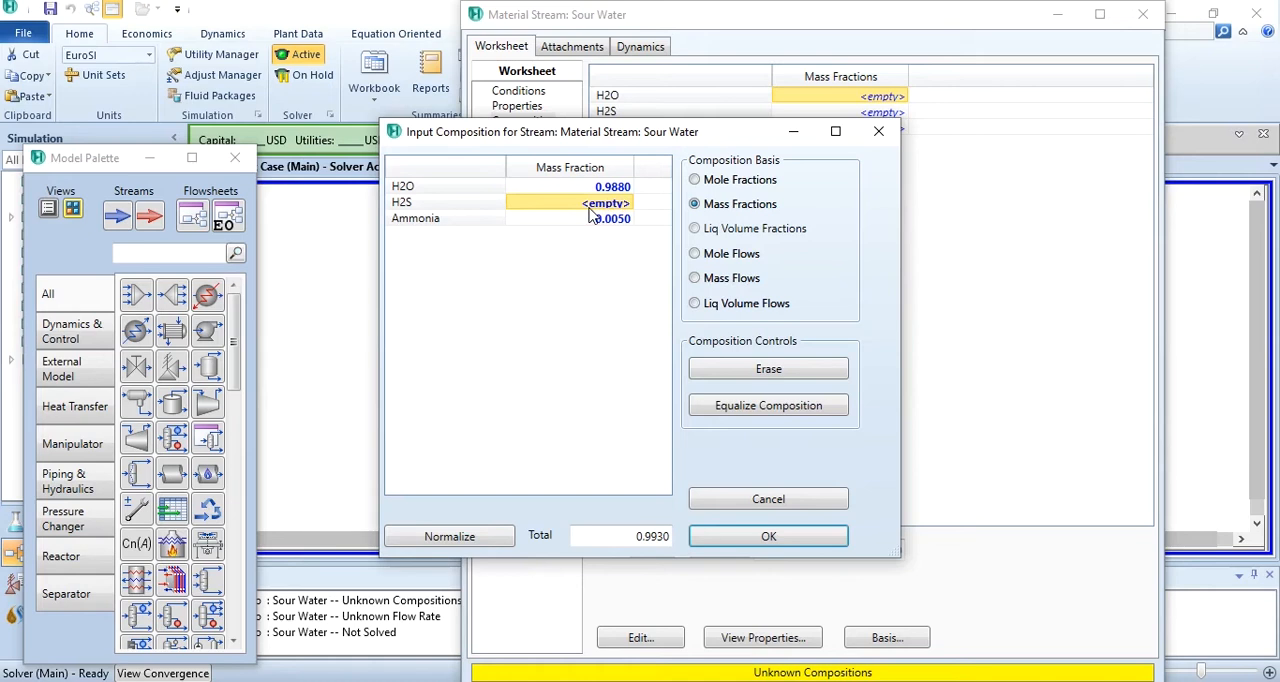
type("0.007")
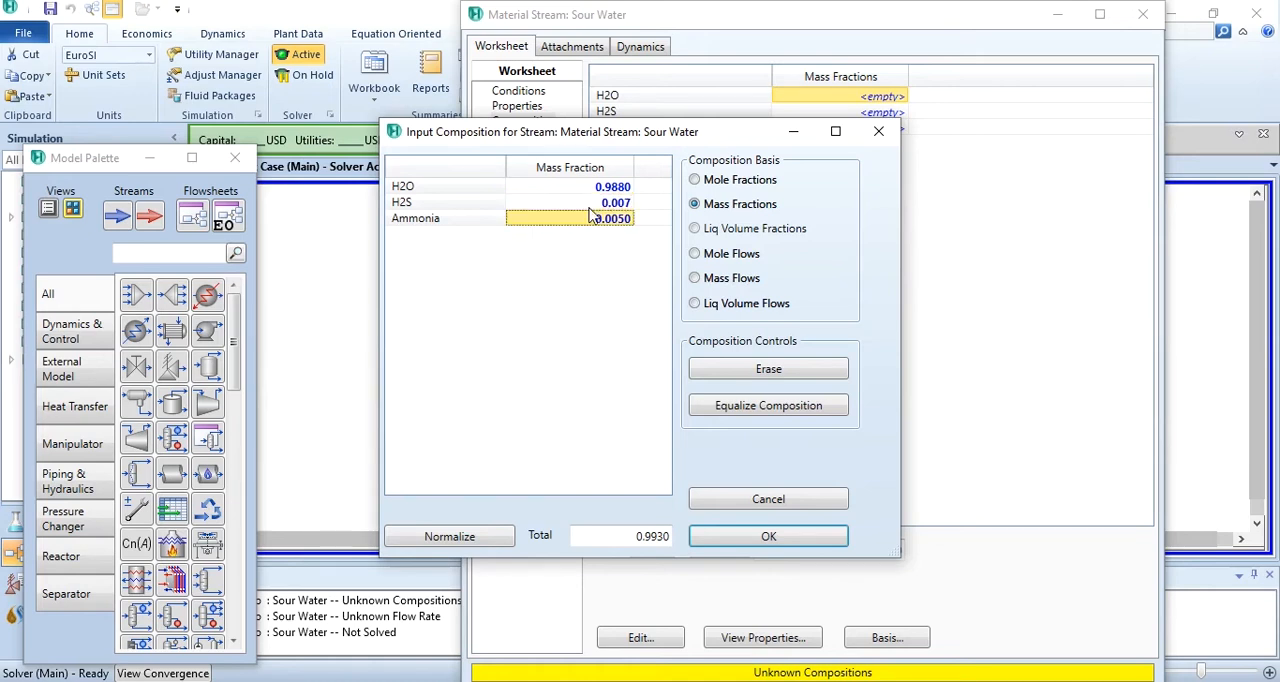
left_click(768, 536)
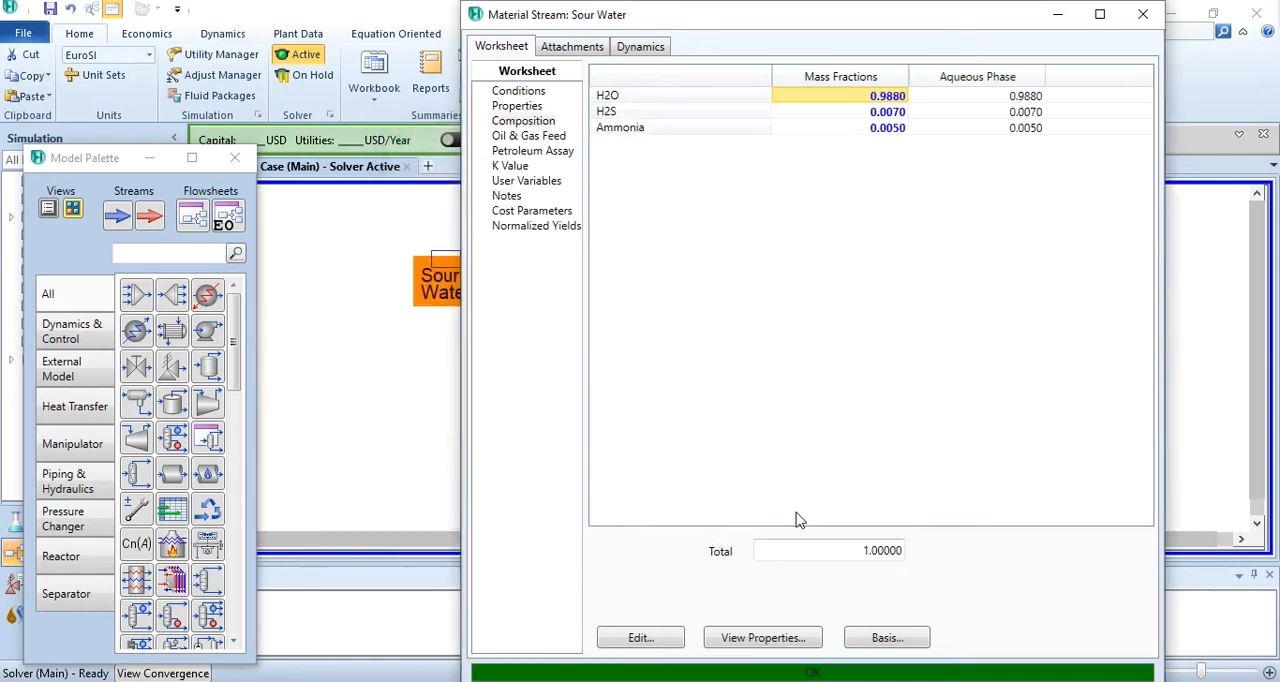
left_click(1144, 14)
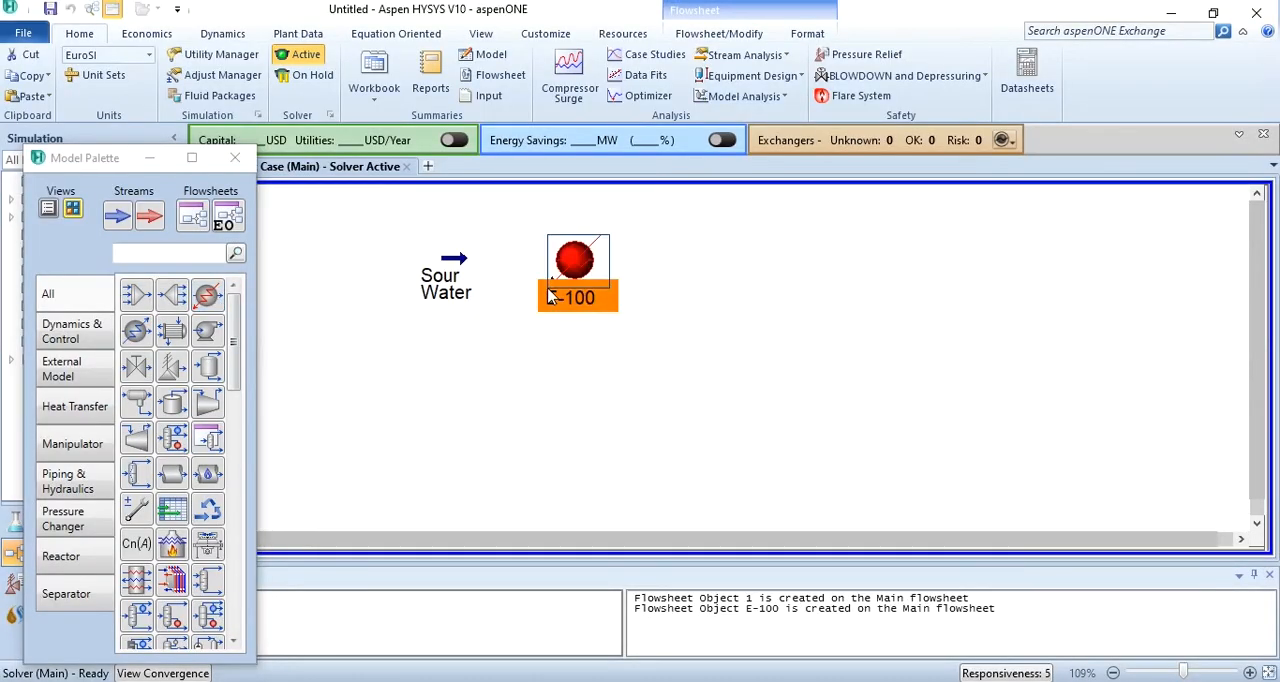
Connect heater E-100 from Sour Water to Heated Sour Water with Q-Heat, outlet 100 °C and 2.069 bar.
double_click(578, 264)
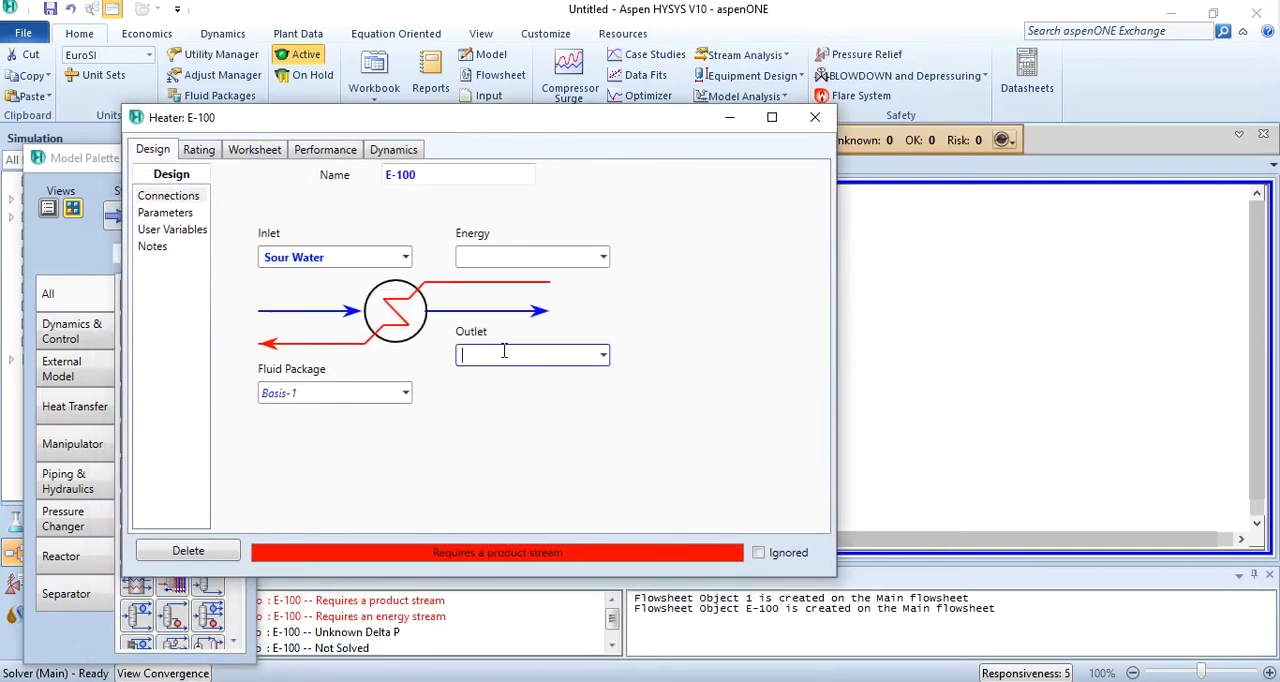
type("Heated Sour Water")
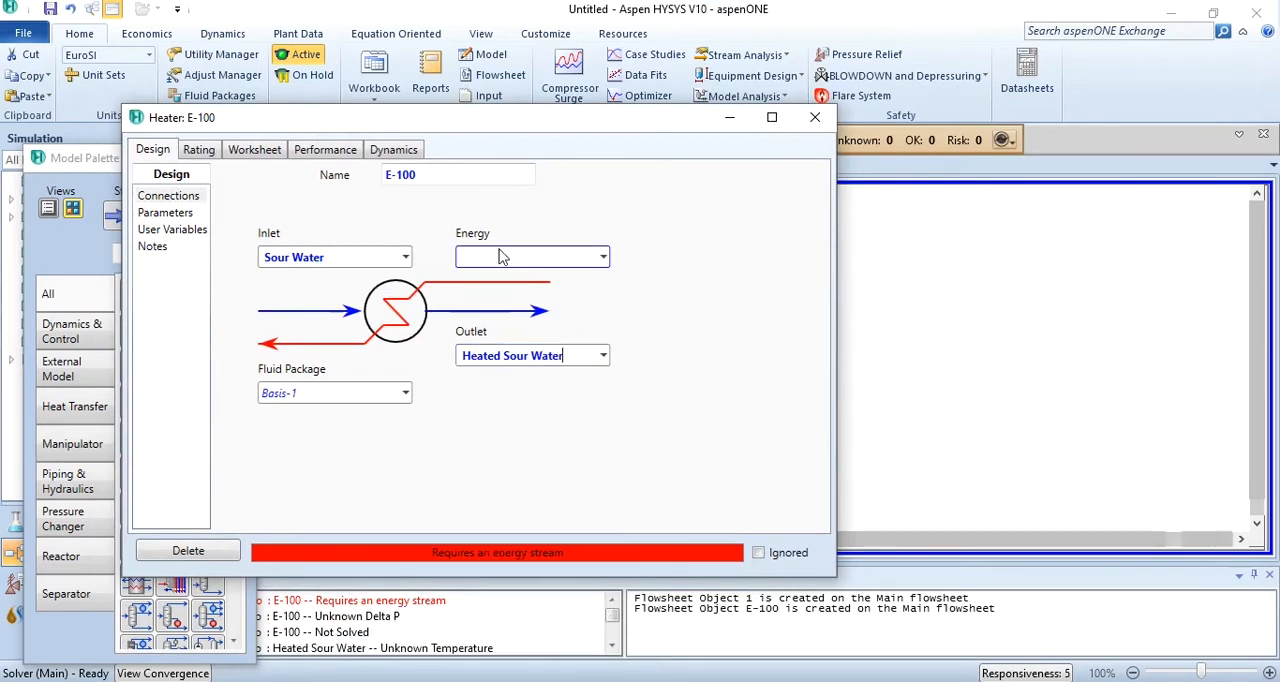
type("Q-Heat")
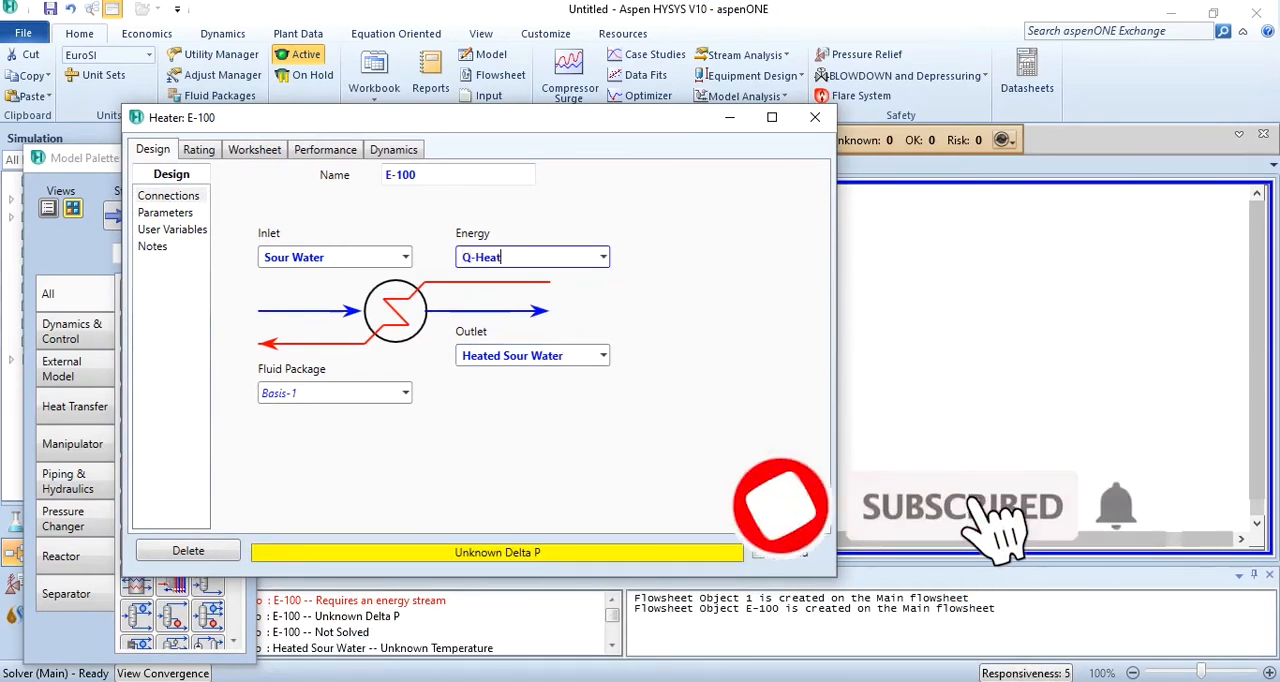
left_click(254, 148)
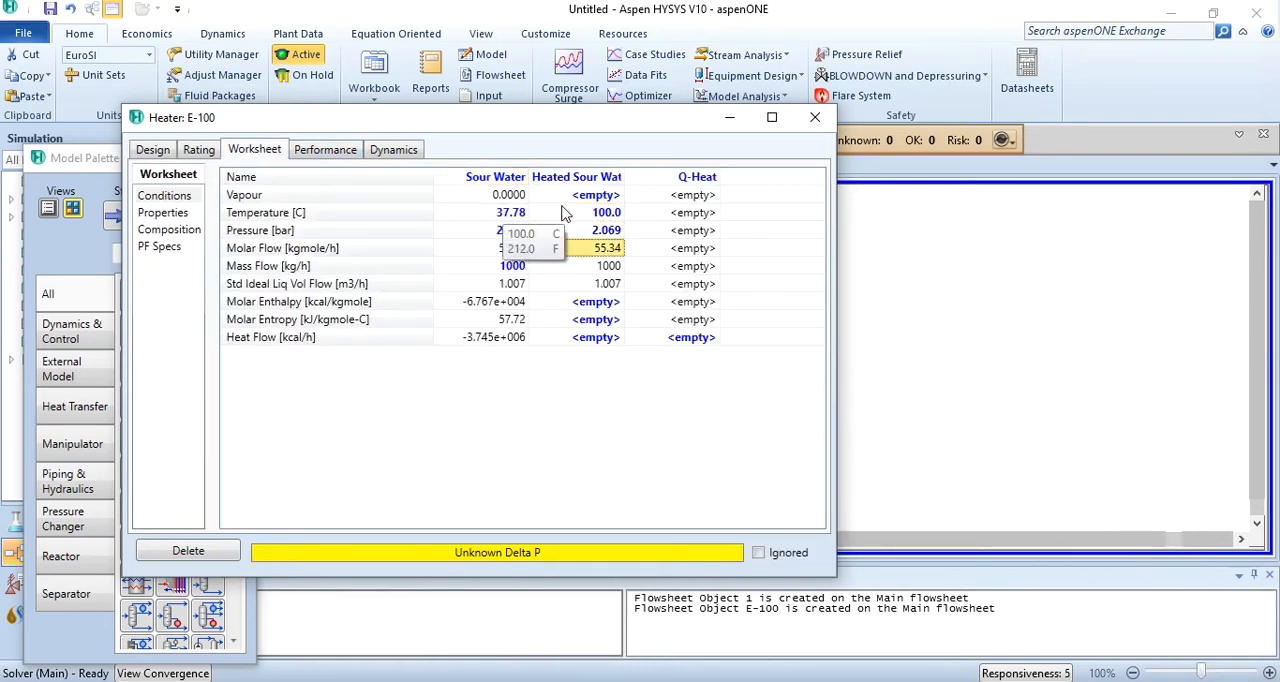
left_click(814, 116)
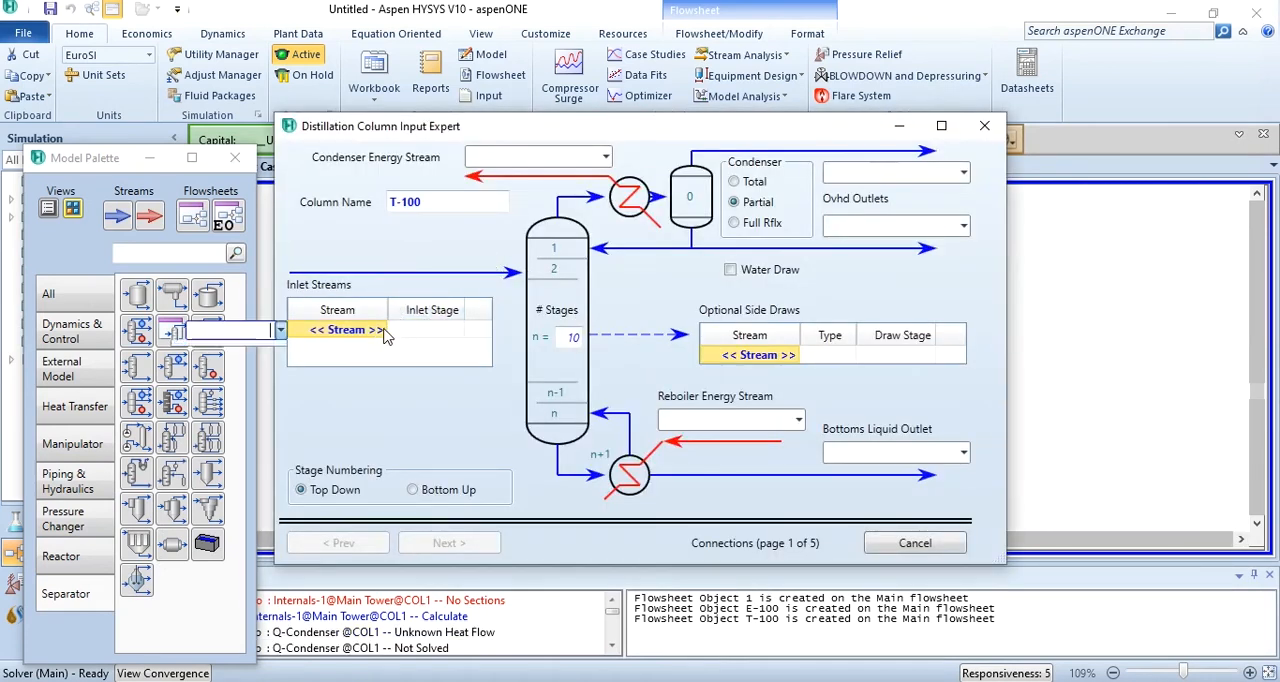
Feed Heated Sour Water to the column with C-Duty, R-Duty, full reflux, Water bottoms and Off-Gas overhead.
left_click(344, 328)
type("Stripper")
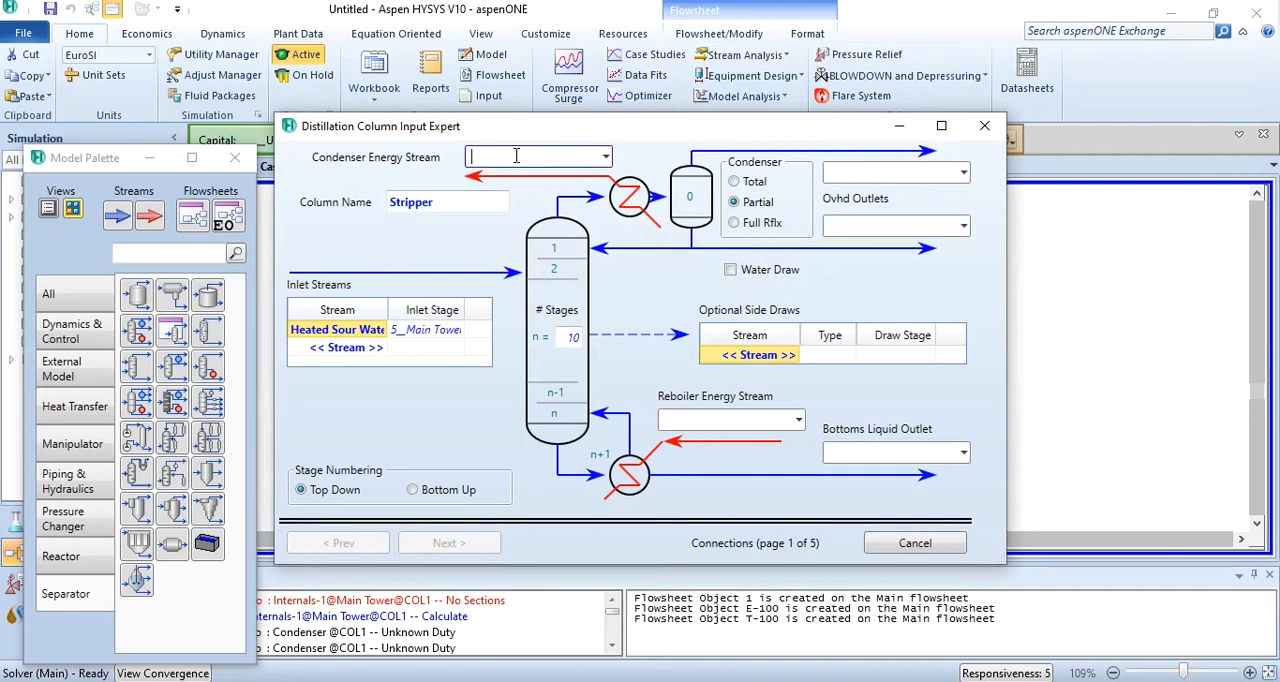
type("C-Duty")
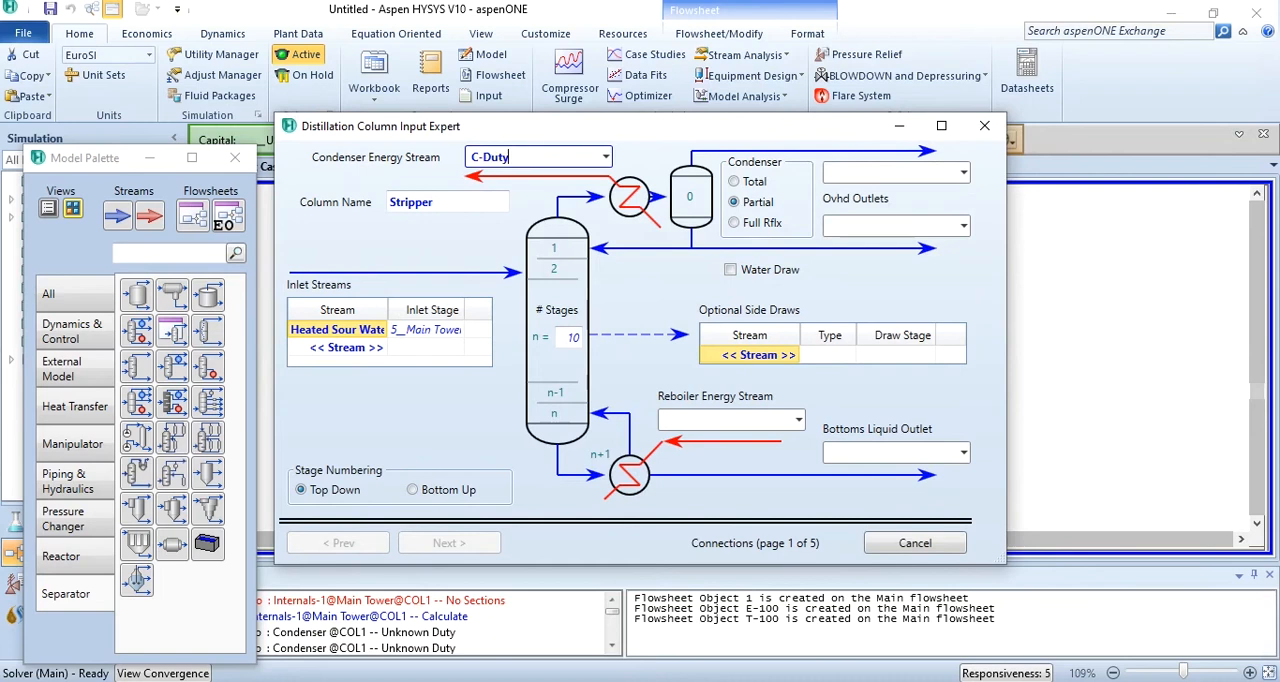
type("R-Duty")
left_click(896, 454)
type("Water")
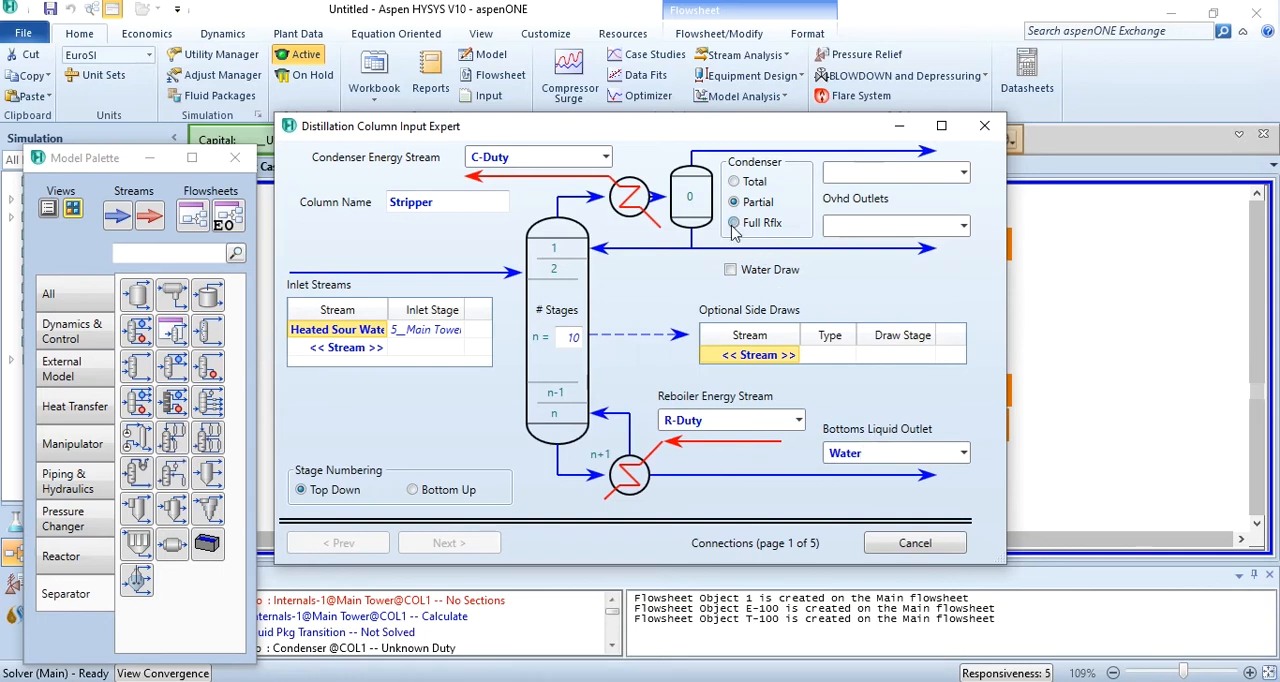
left_click(734, 202)
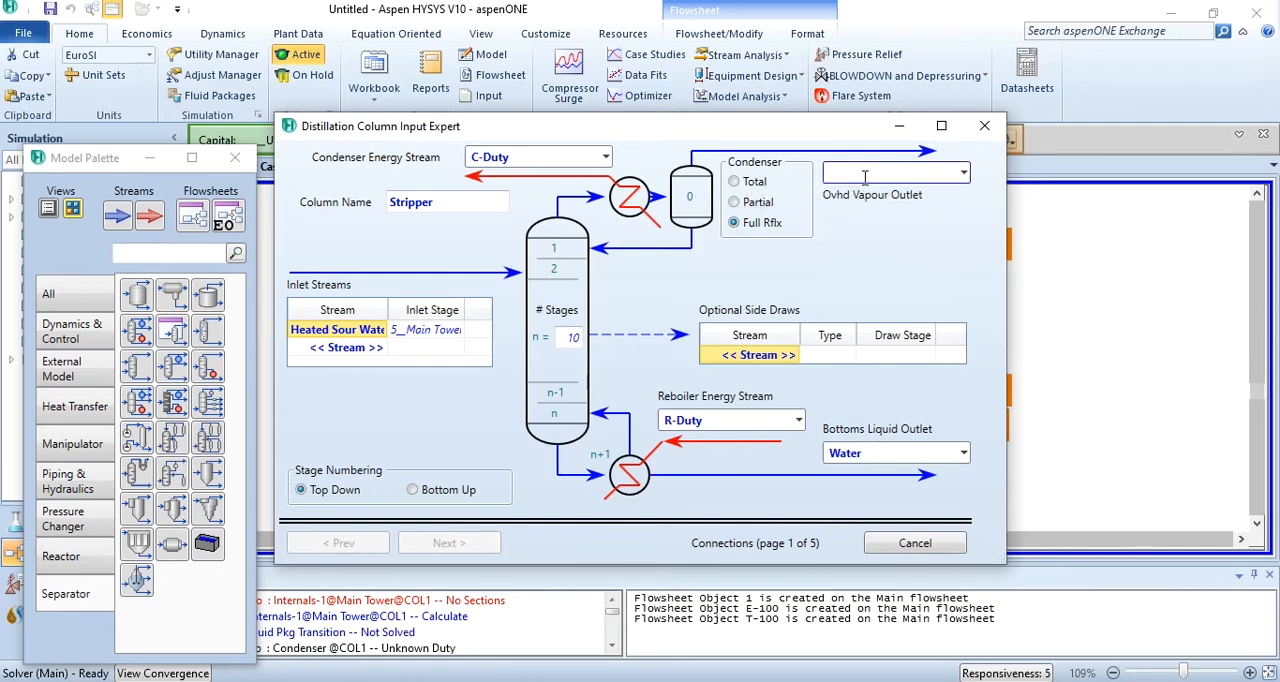
type("Off-Gas")
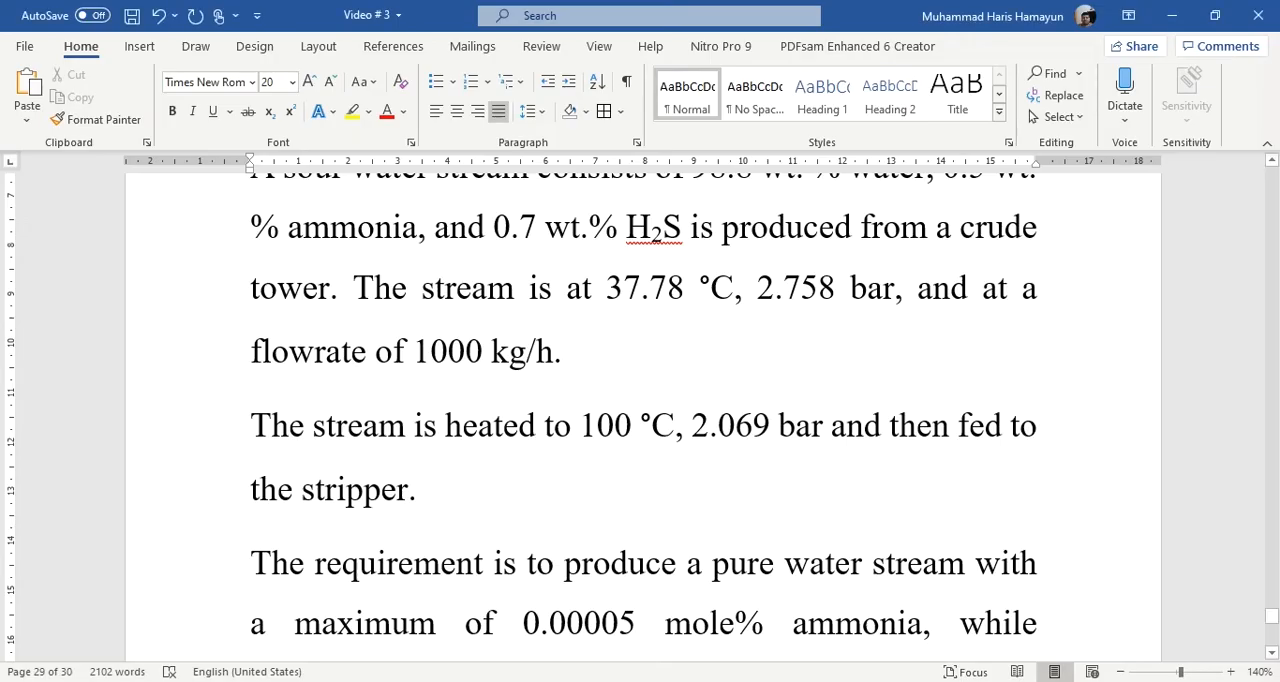
Scroll the Word problem statement to the 8 stages and 3rd-stage feed data.
scroll("down", 3)
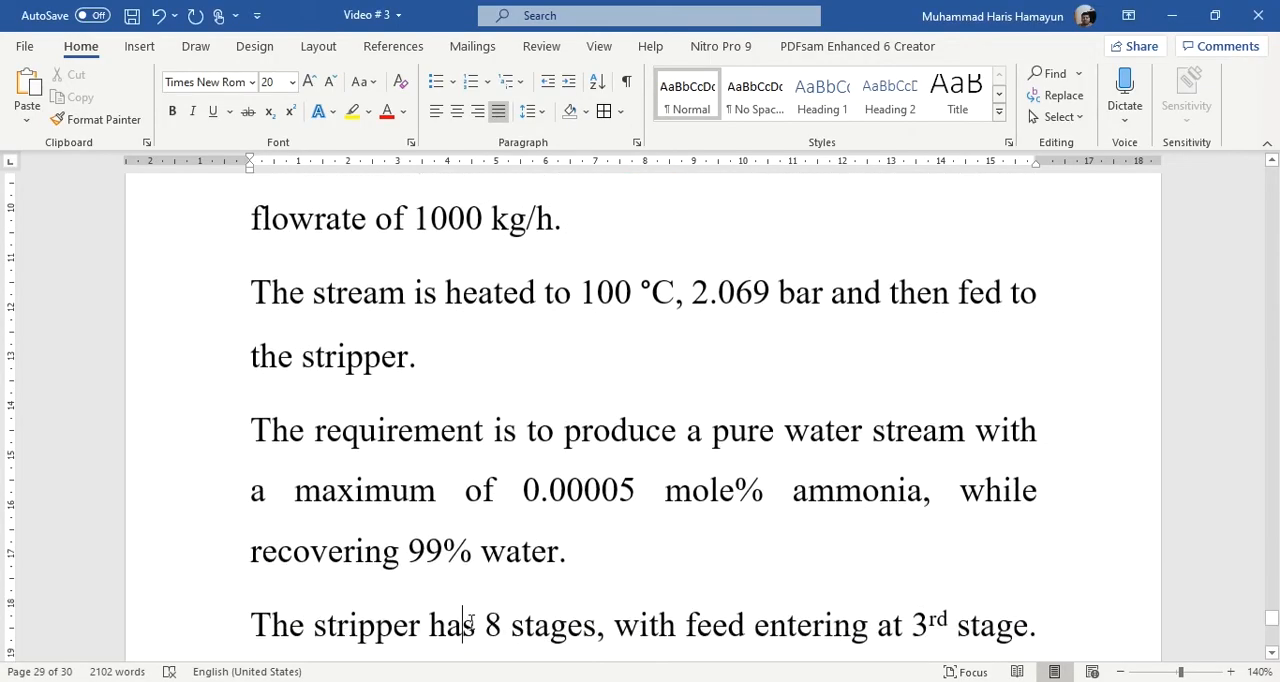
scroll("down", 3)
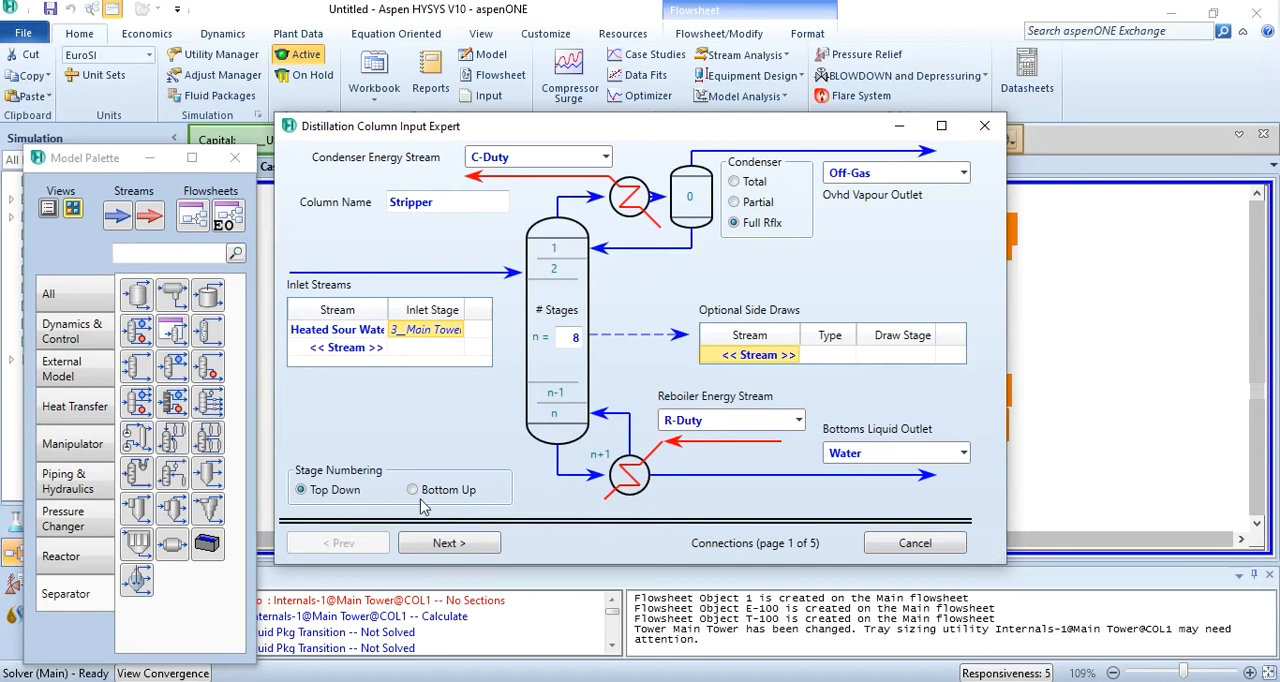
Set condenser 1.979 bar and reboiler 2.255 bar and advance the Input Expert to the specifications page.
left_click(448, 542)
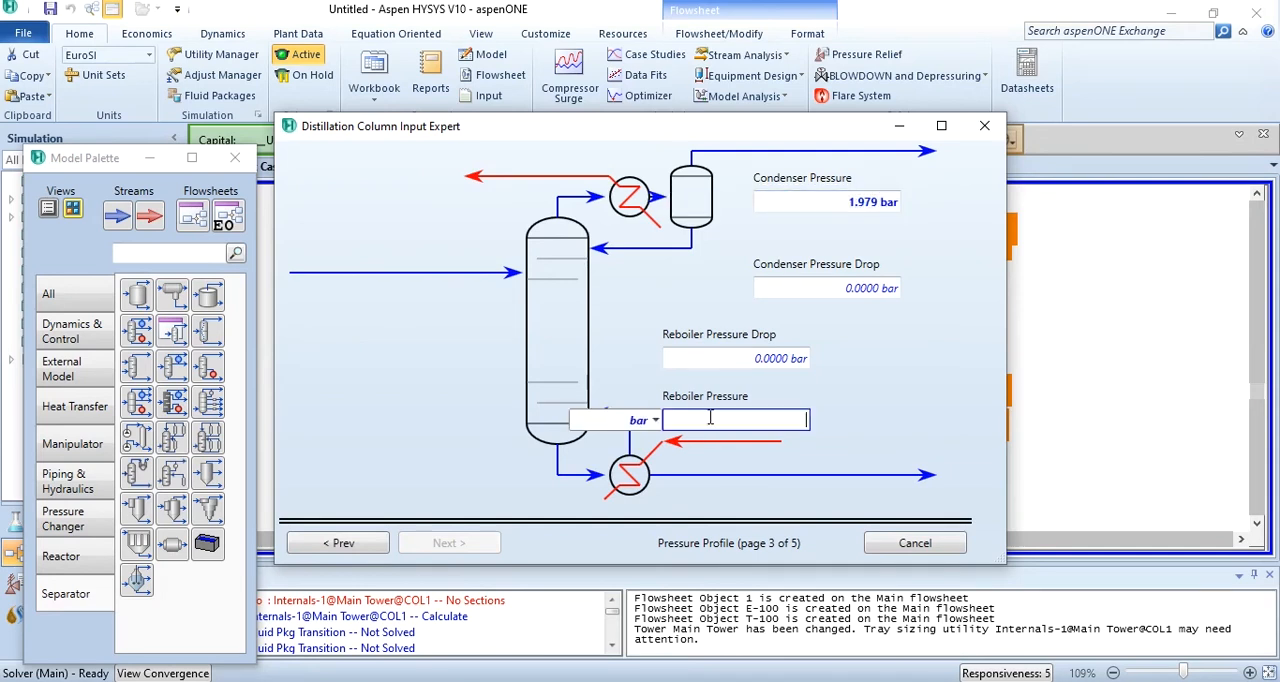
type("2.255")
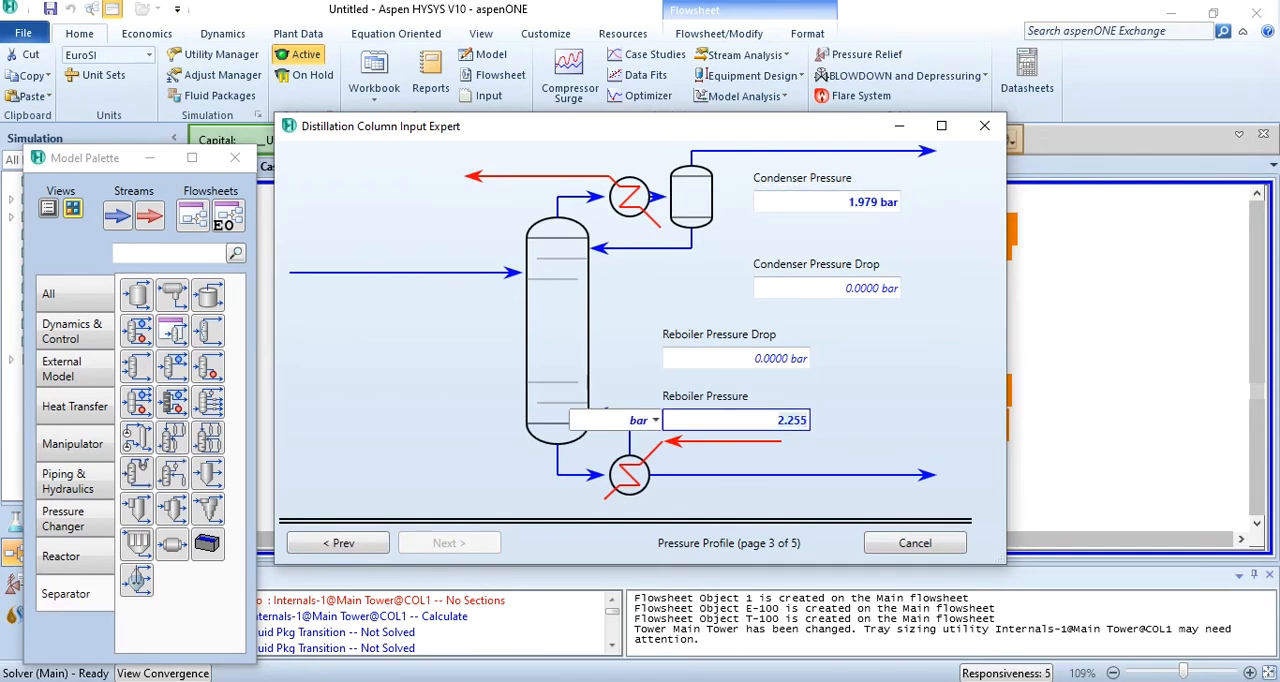
left_click(448, 544)
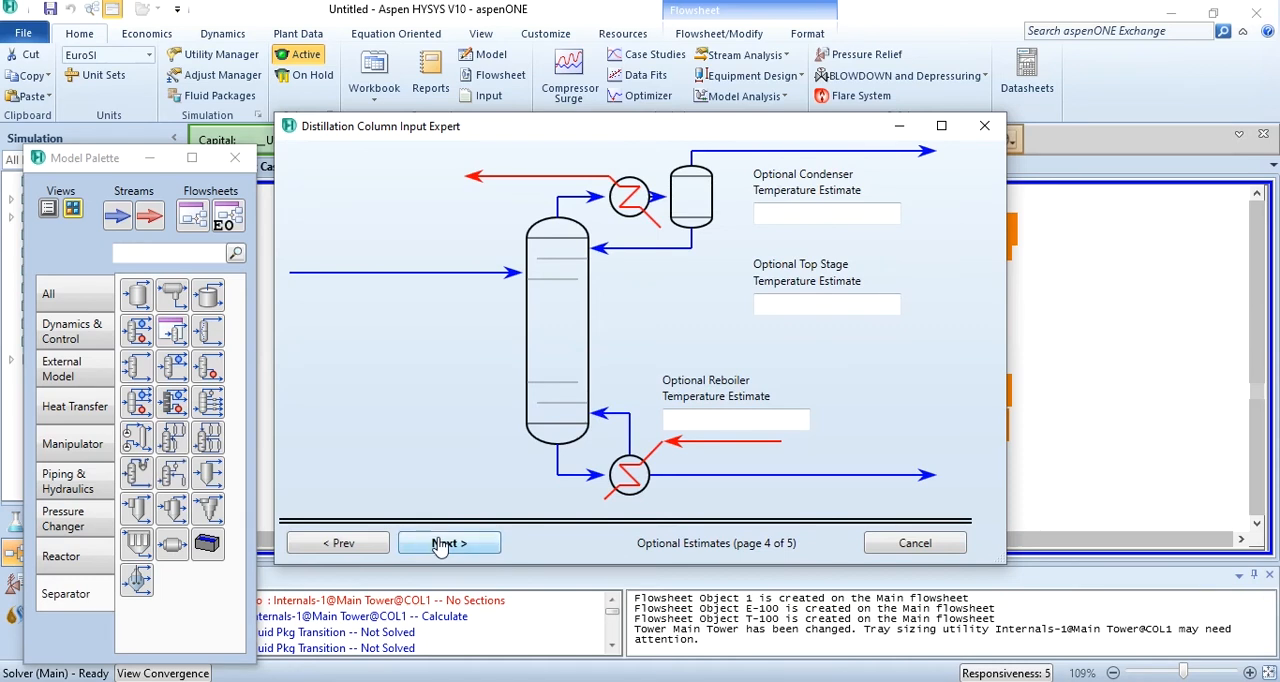
left_click(448, 542)
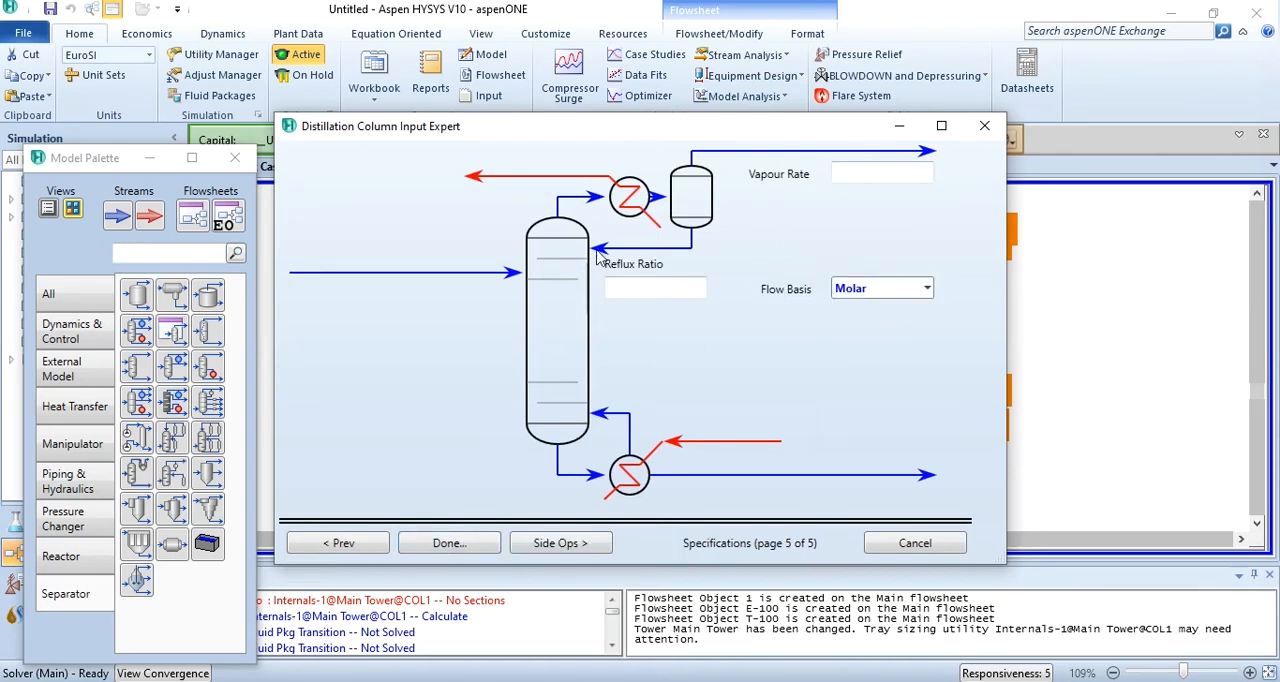
mouse_move(668, 266)
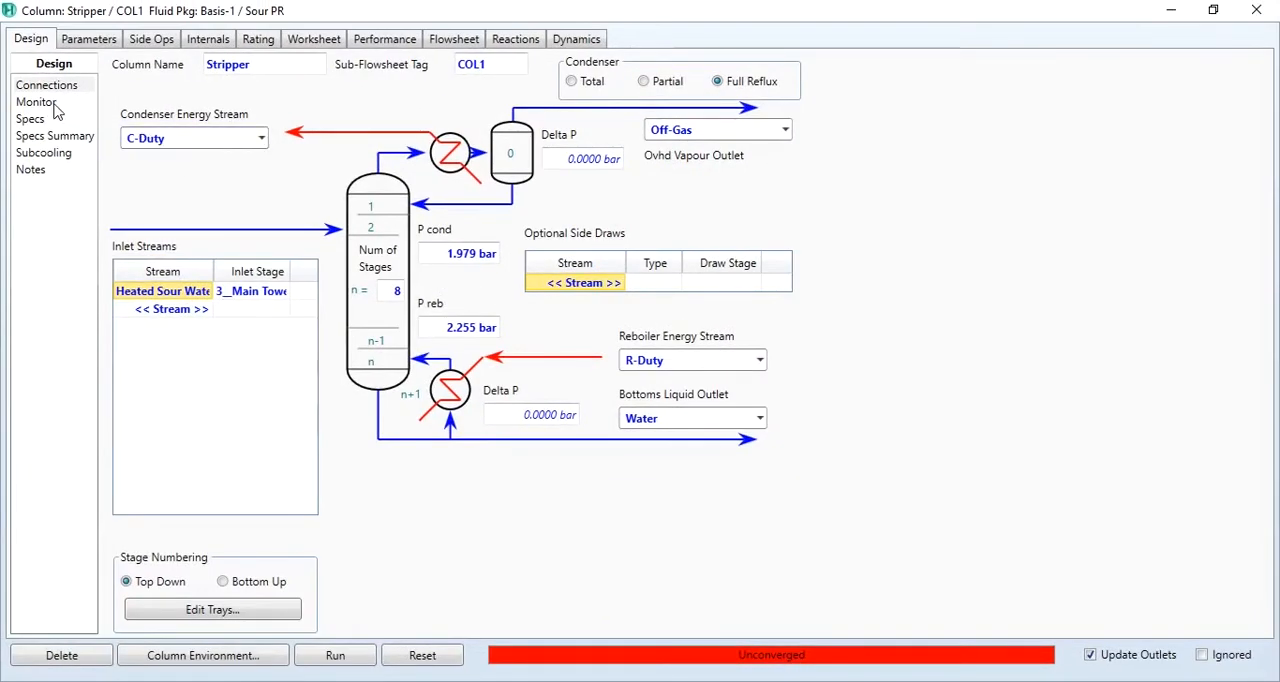
Deactivate the default Reflux Ratio and Ovhd Vap Rate specs on the Monitor page.
left_click(36, 100)
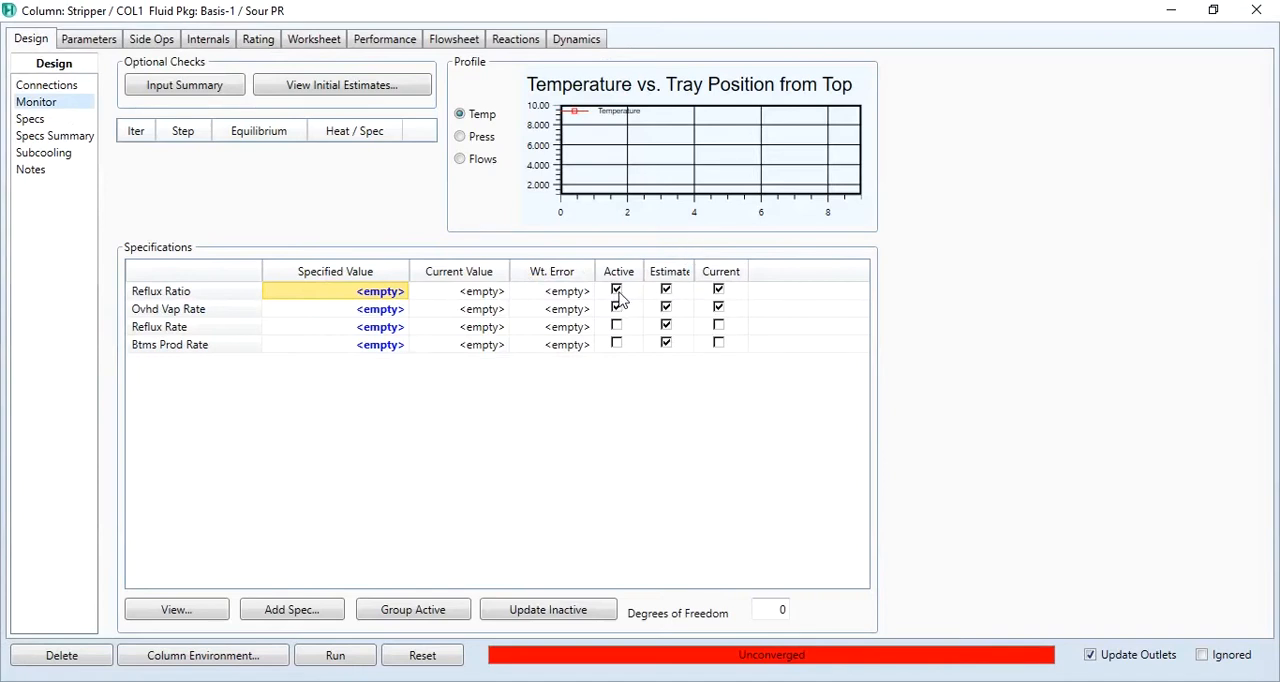
left_click(616, 292)
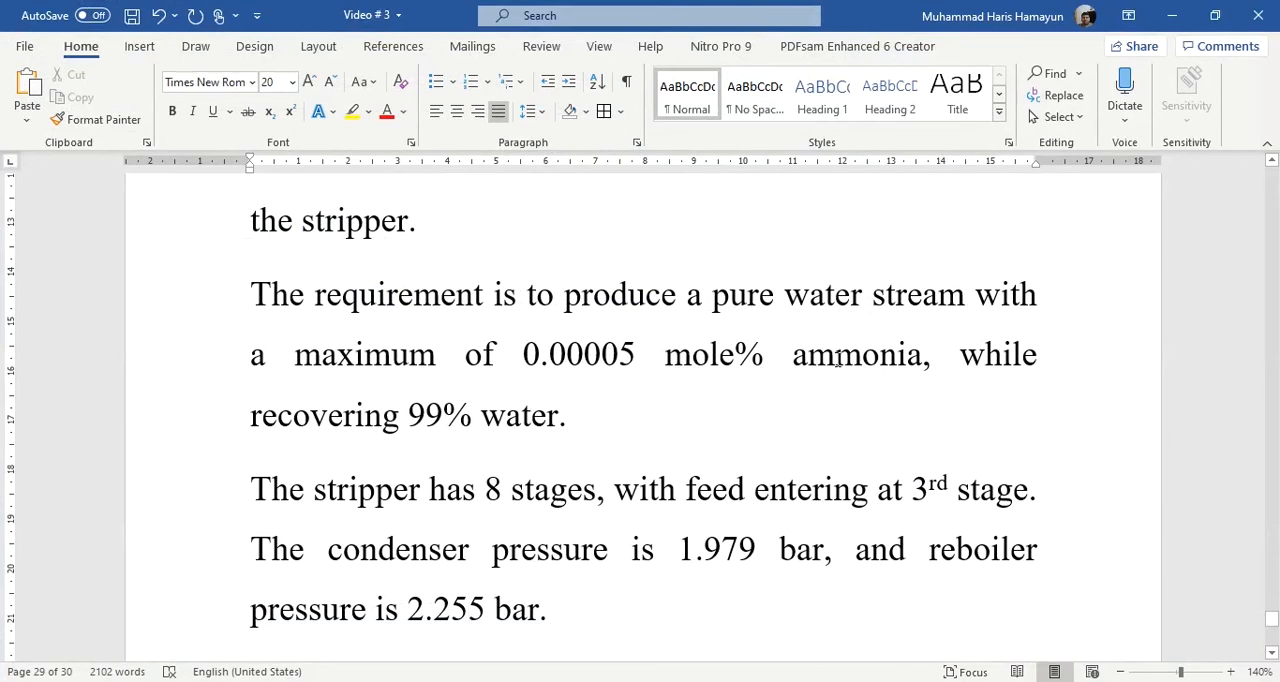
mouse_move(776, 386)
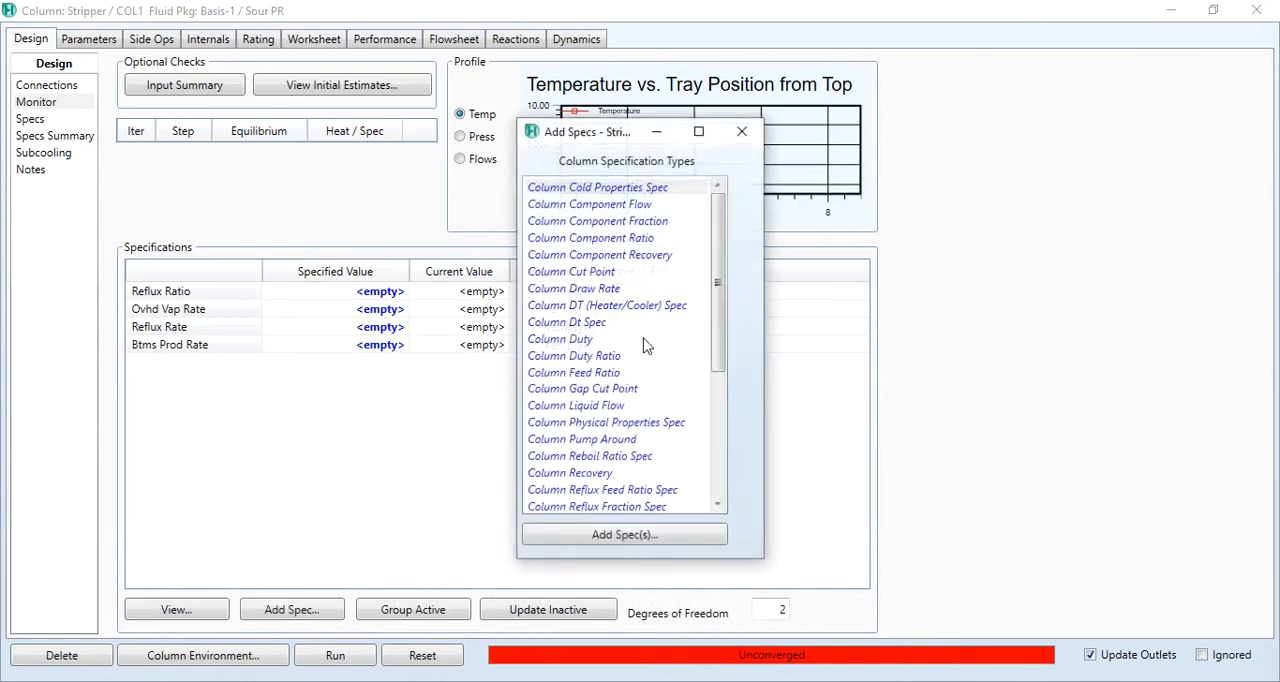
left_click(624, 532)
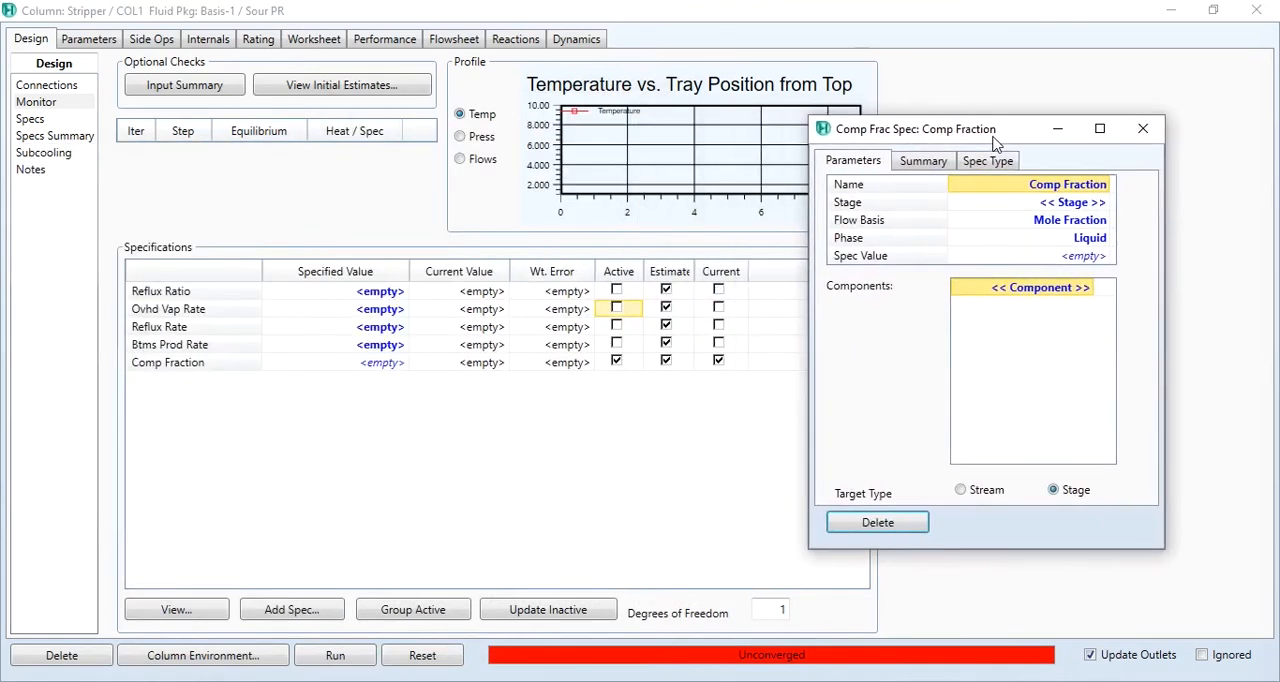
left_click(960, 488)
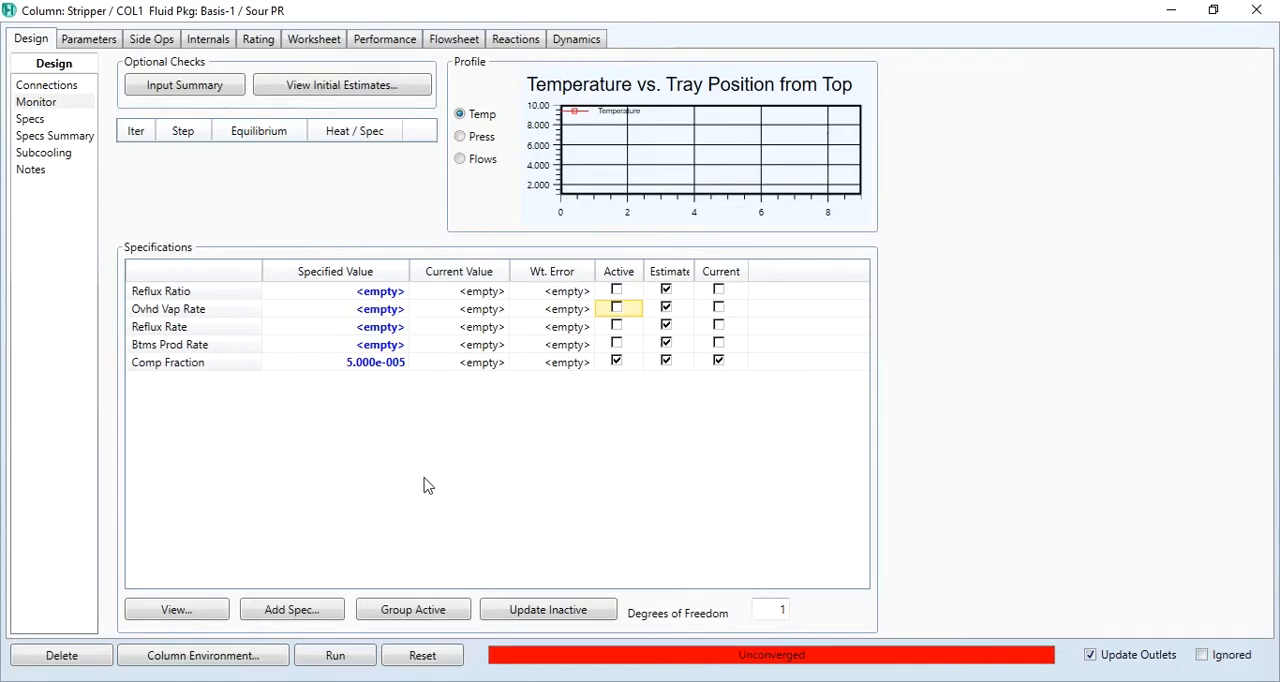
left_click(292, 608)
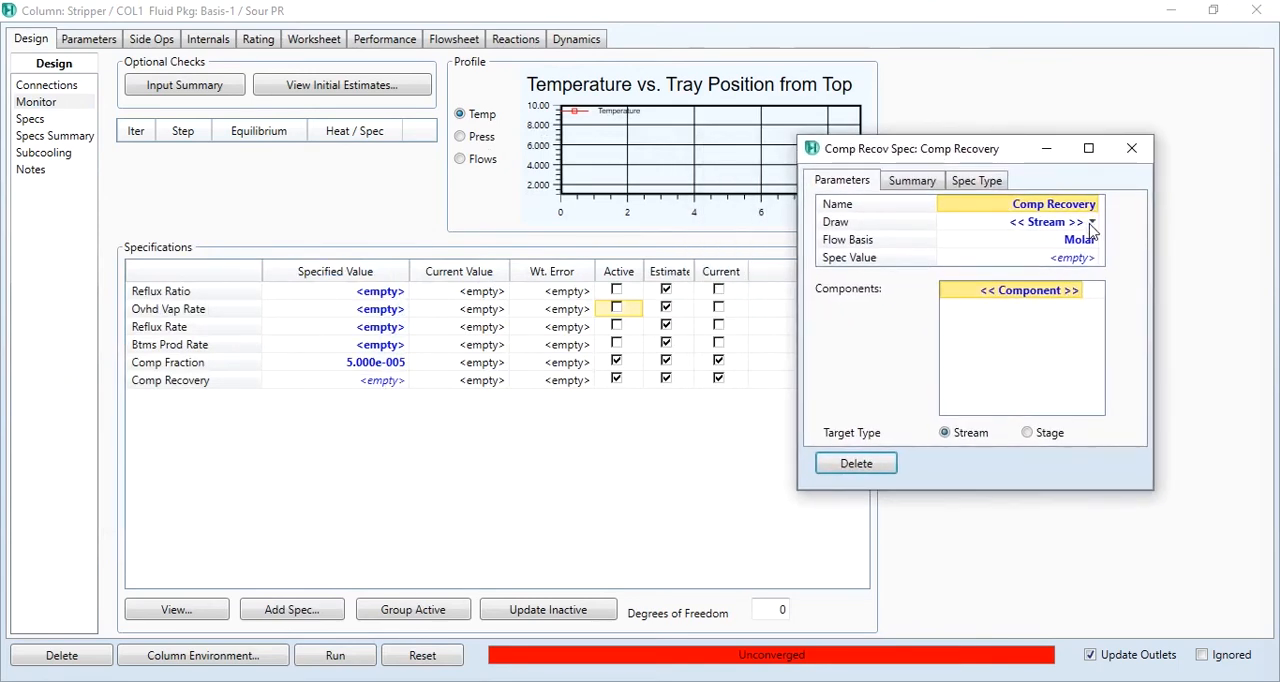
left_click(1044, 220)
type("0.99")
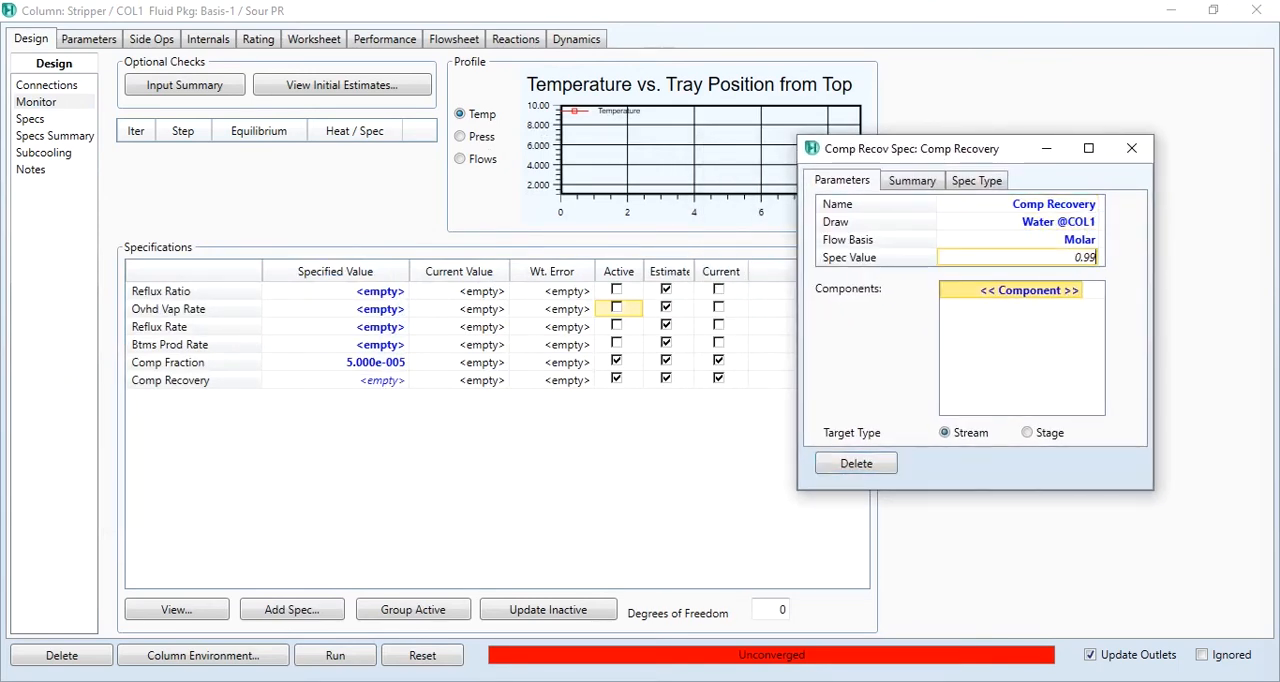
left_click(1132, 148)
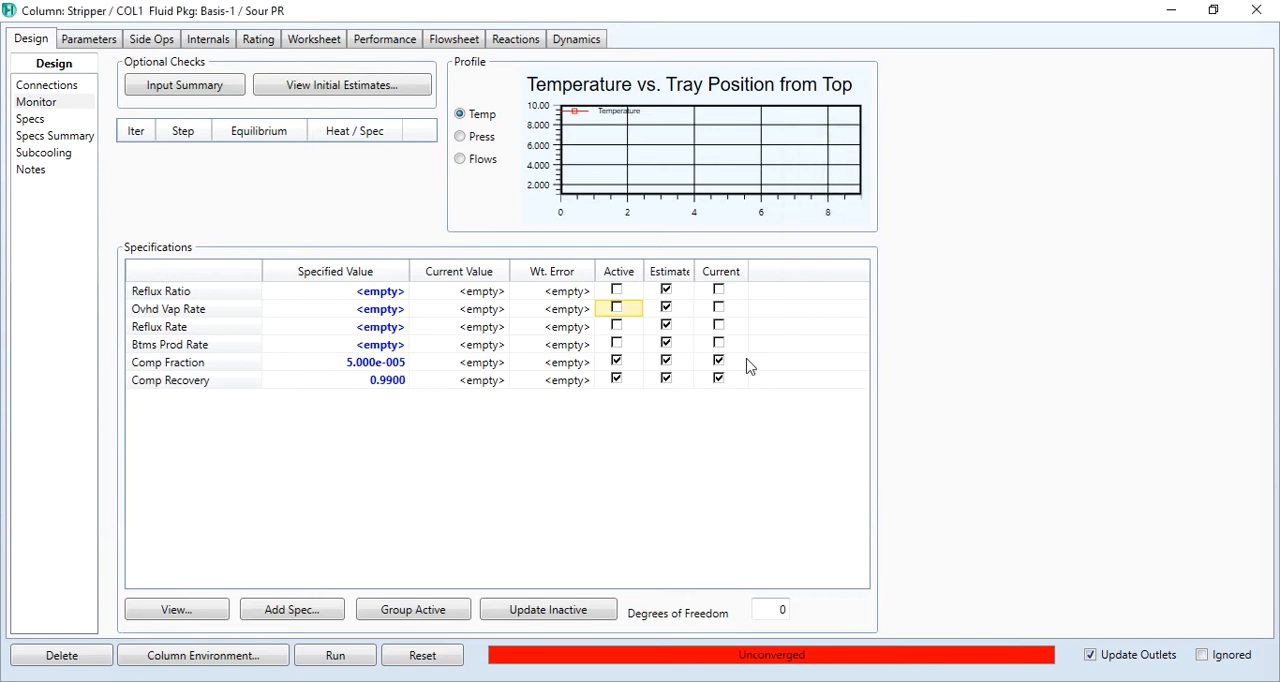
mouse_move(736, 612)
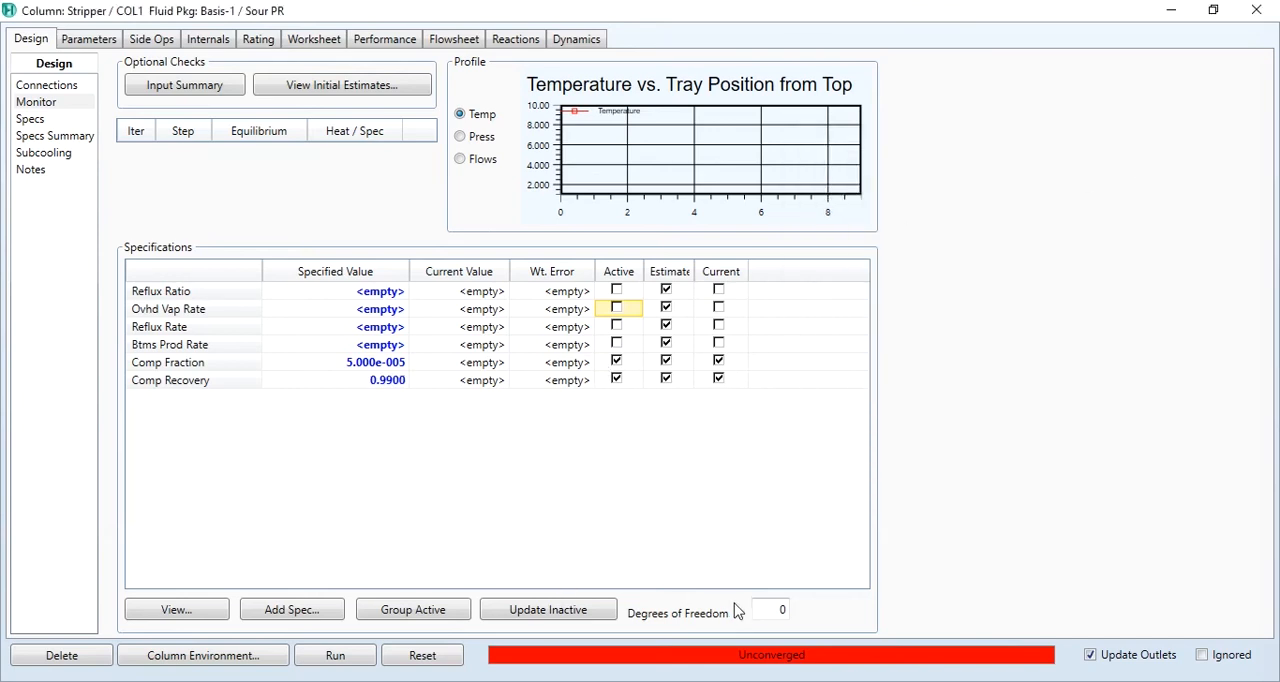
mouse_move(336, 656)
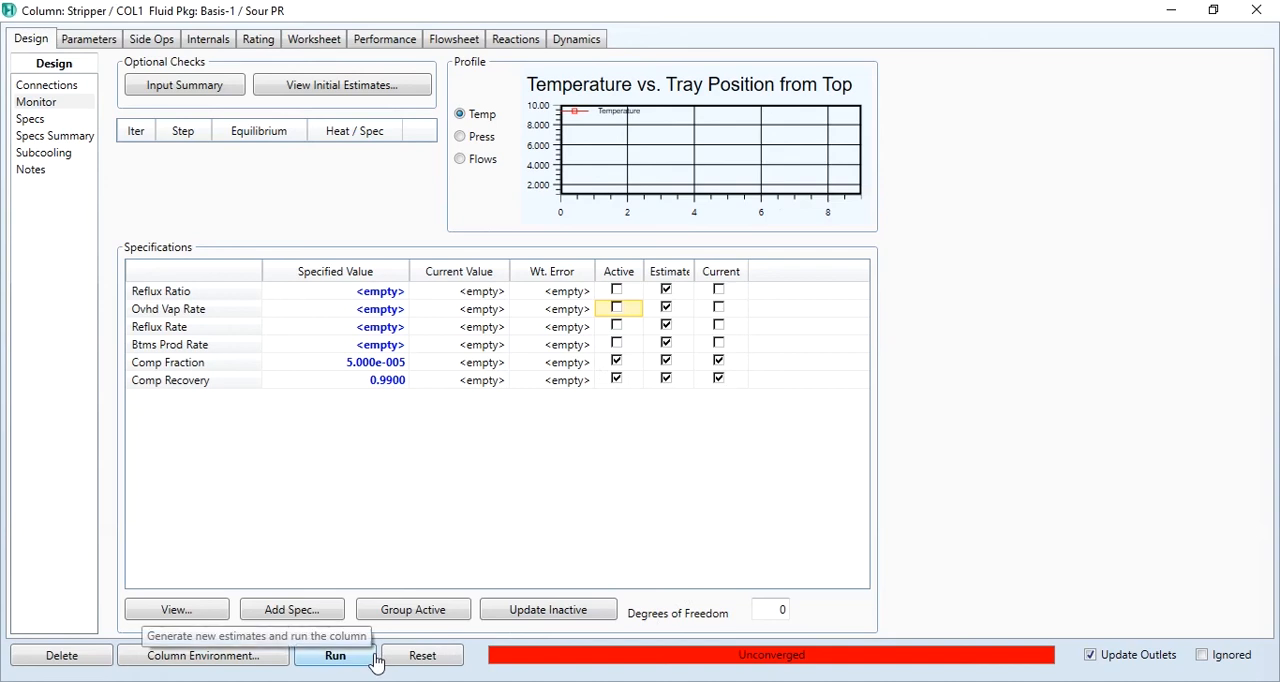
left_click(336, 656)
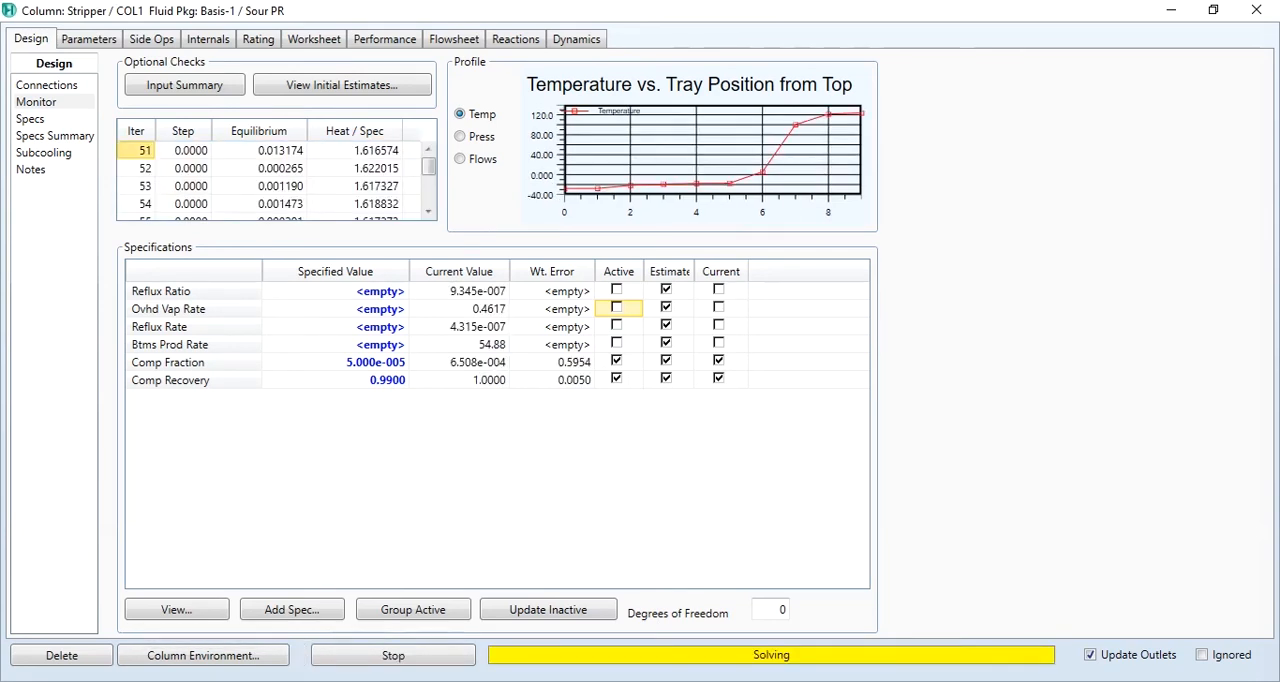
left_click(392, 656)
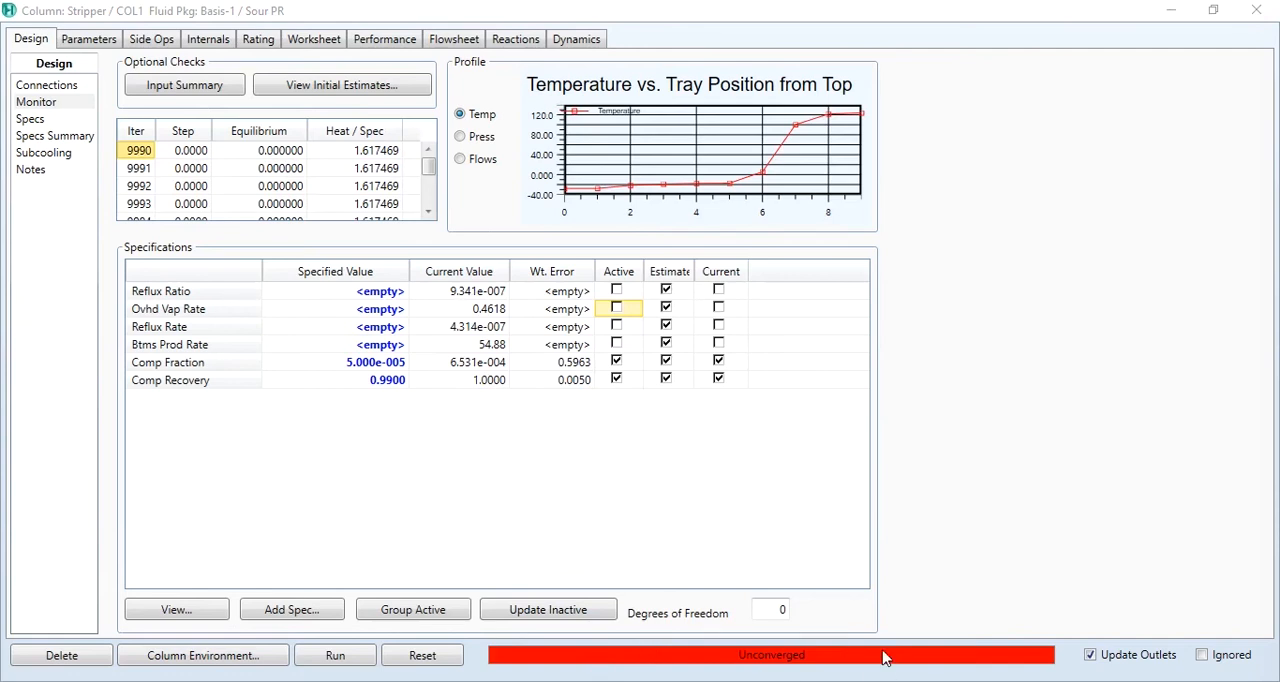
mouse_move(580, 320)
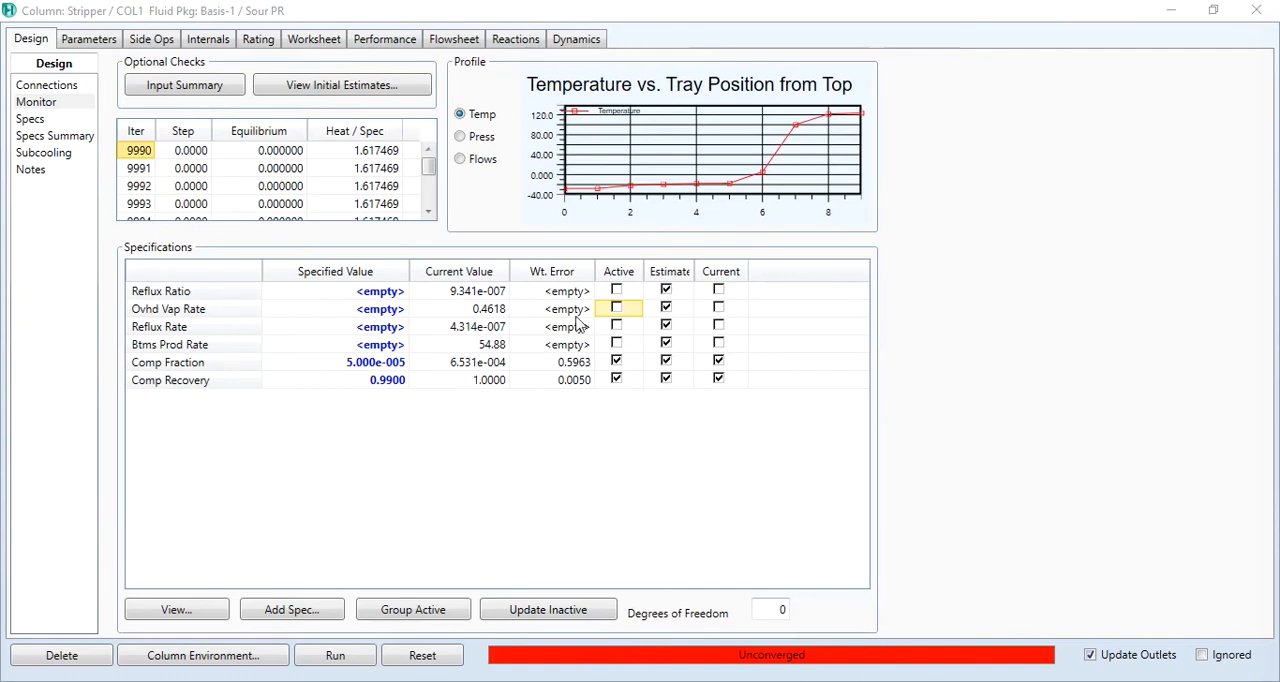
mouse_move(584, 420)
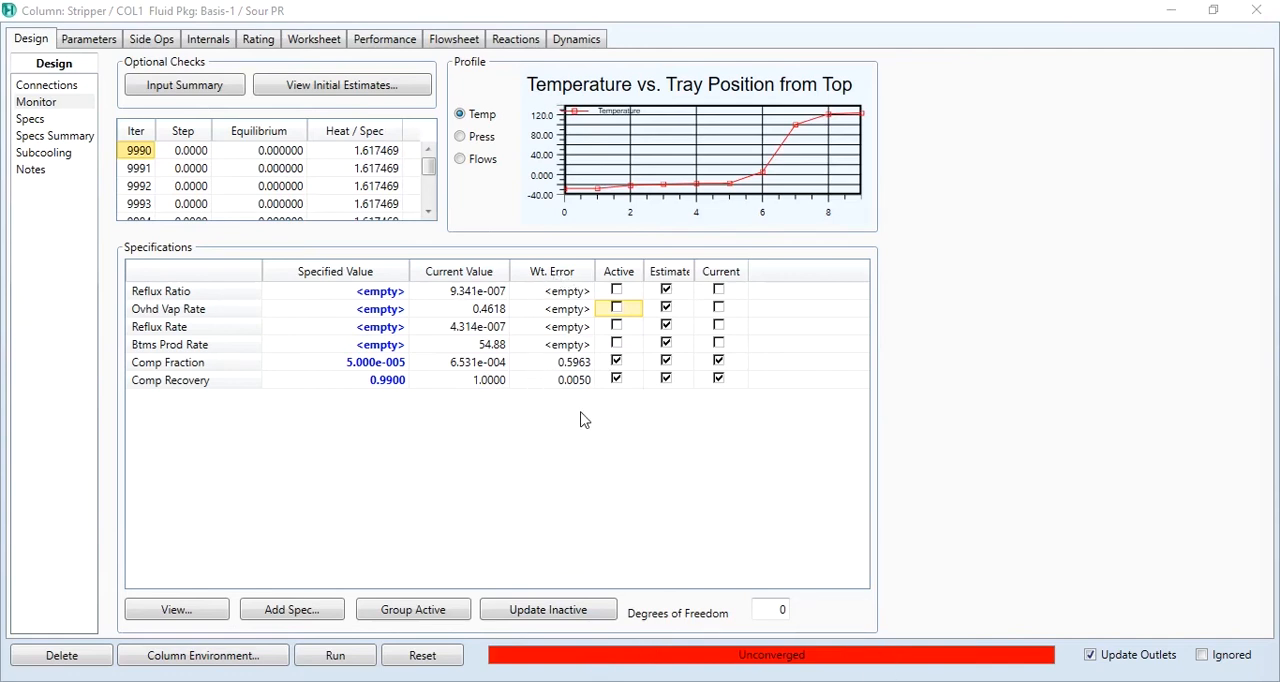
mouse_move(580, 398)
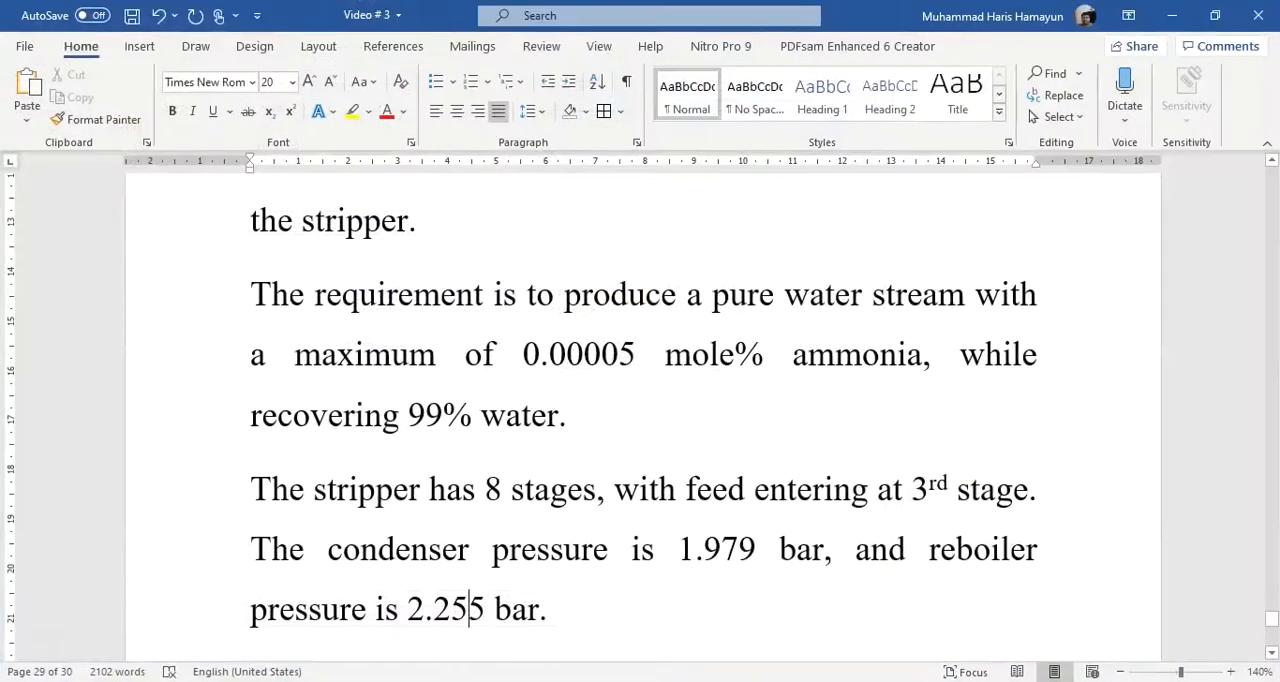
Scroll the Word document to the damping-factor table listing 0.25–0.50 for amine regenerators.
scroll("up", 3)
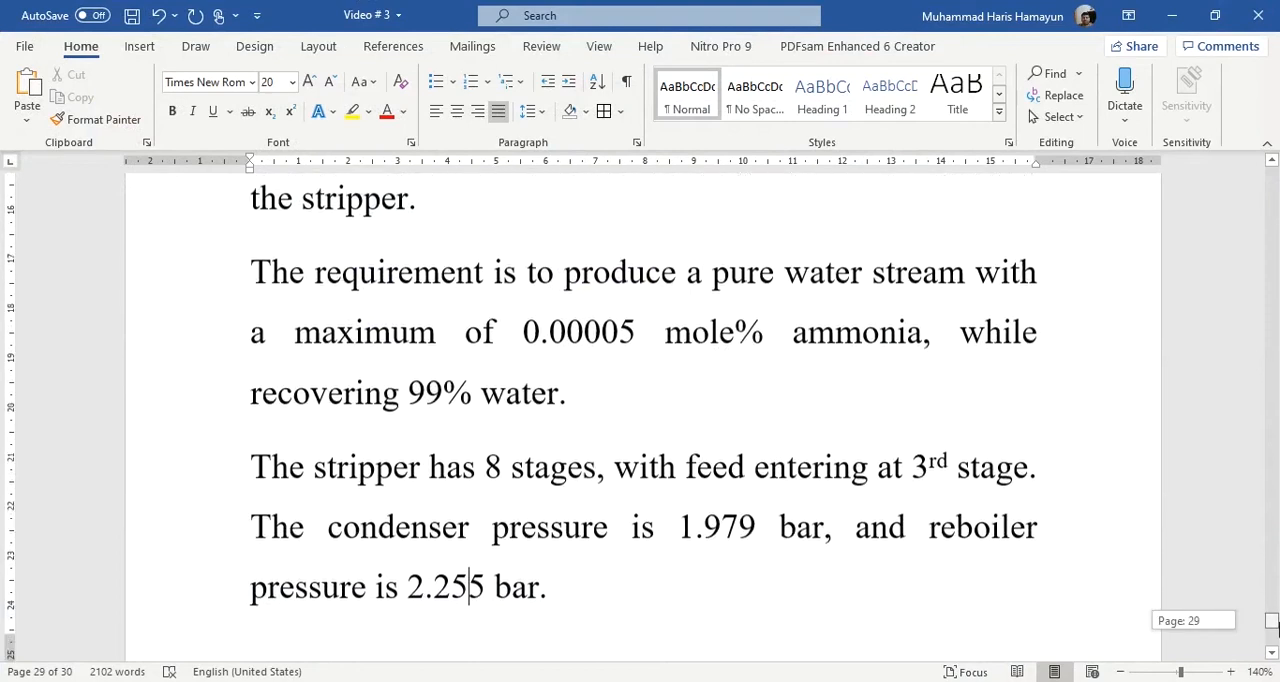
scroll("down", 3)
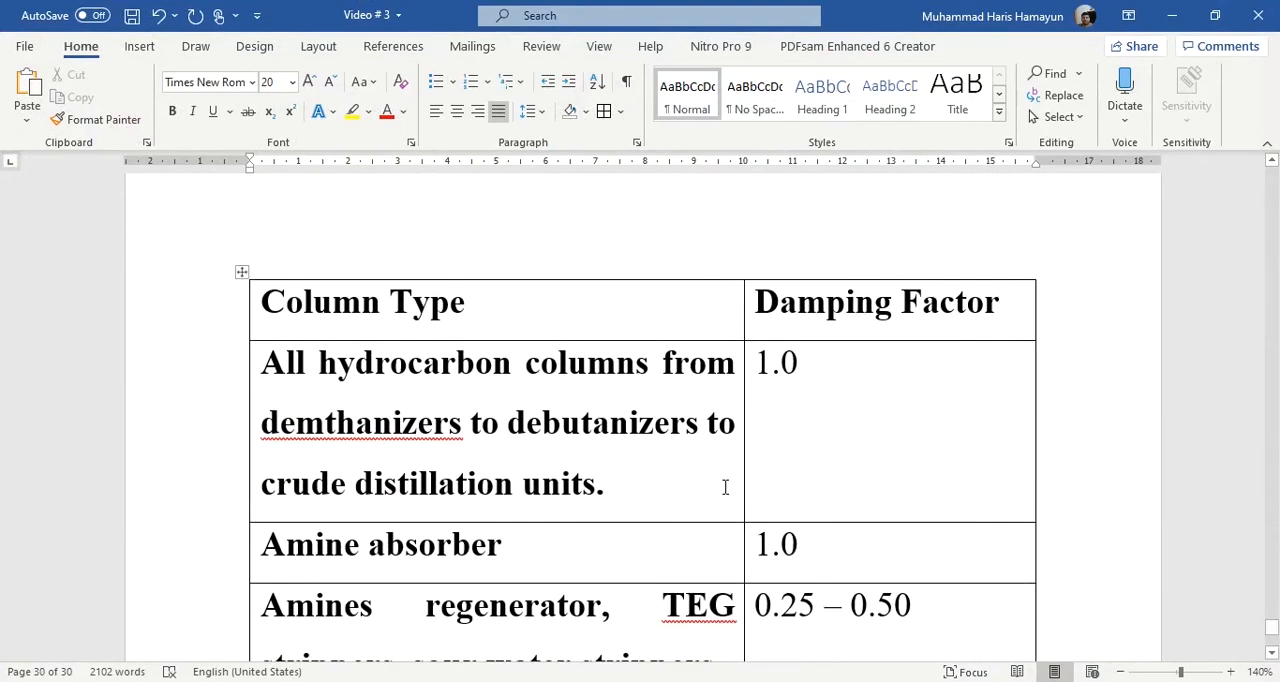
mouse_move(690, 380)
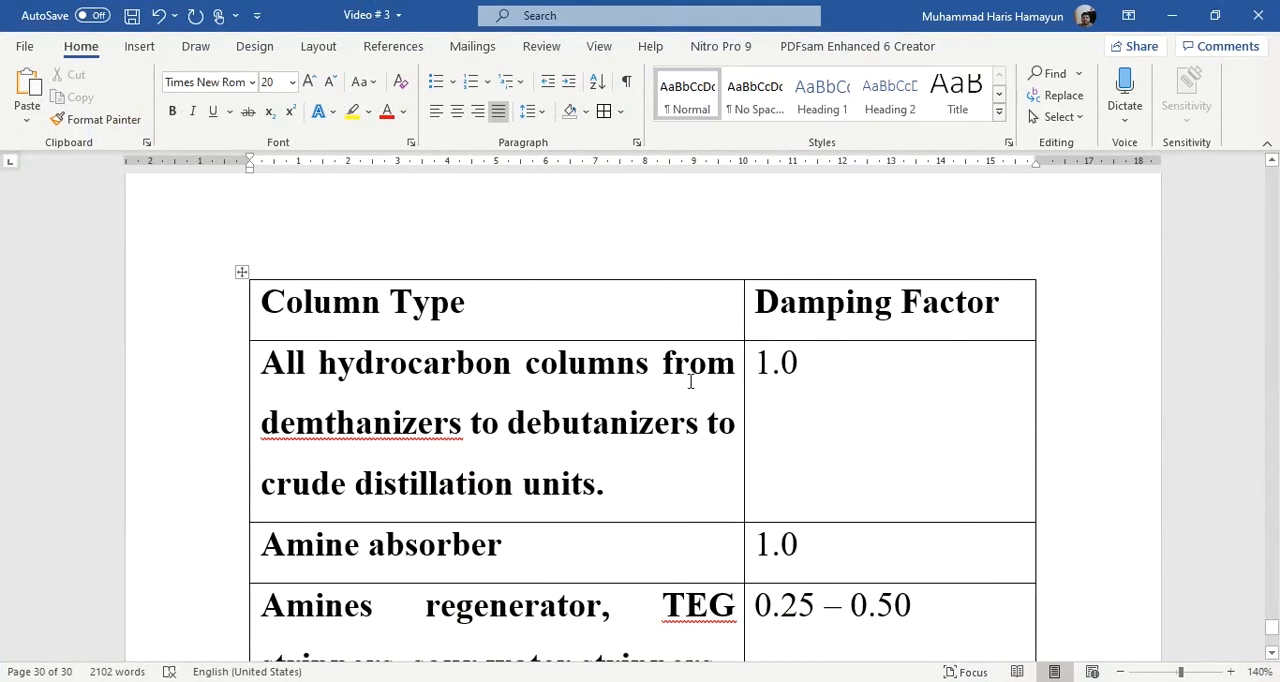
mouse_move(582, 438)
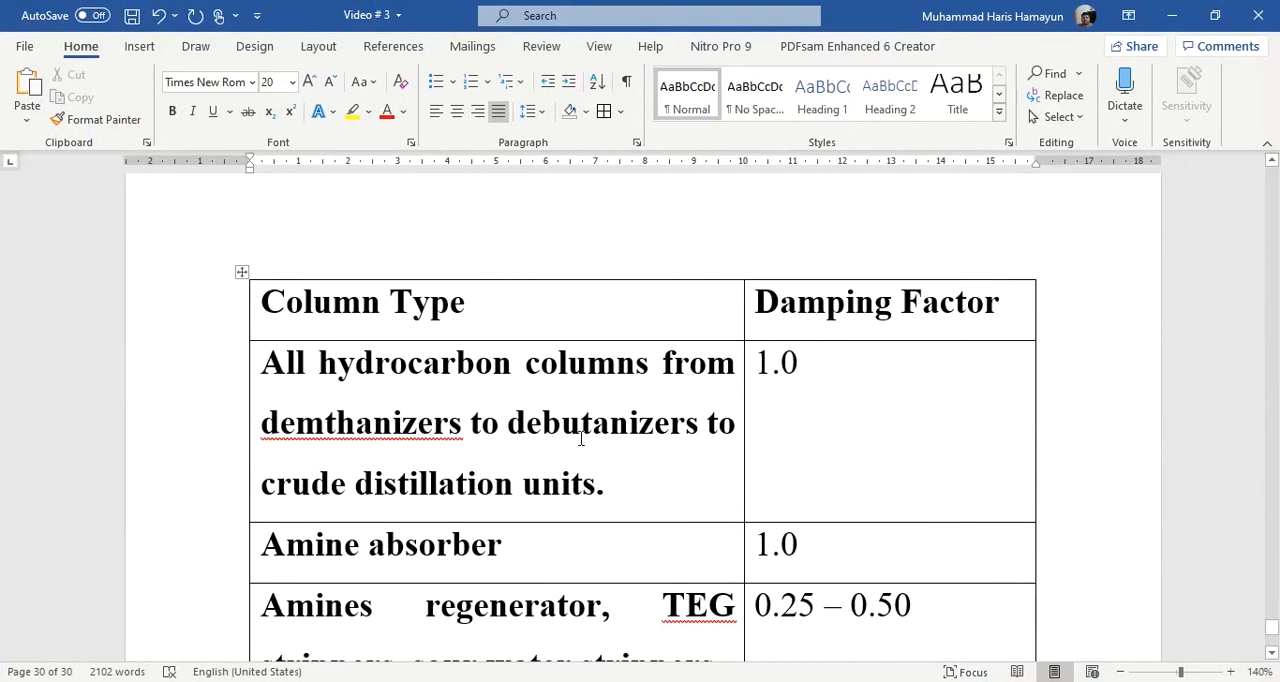
mouse_move(766, 402)
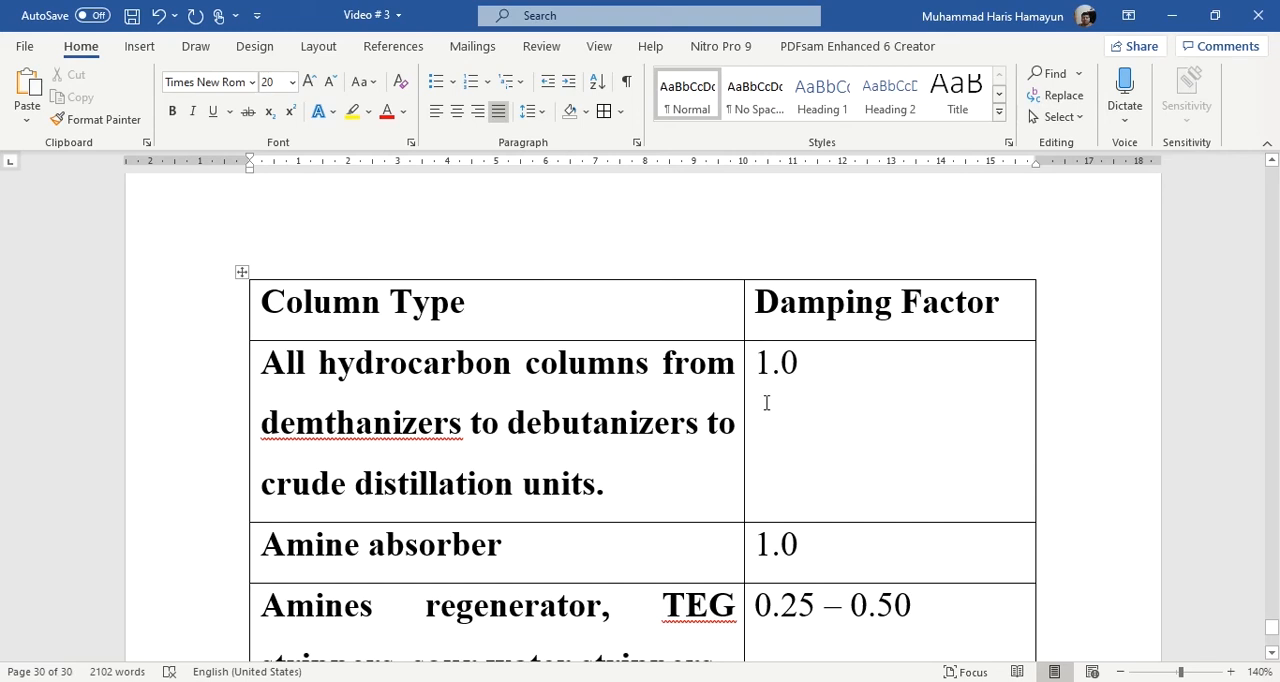
left_click(796, 544)
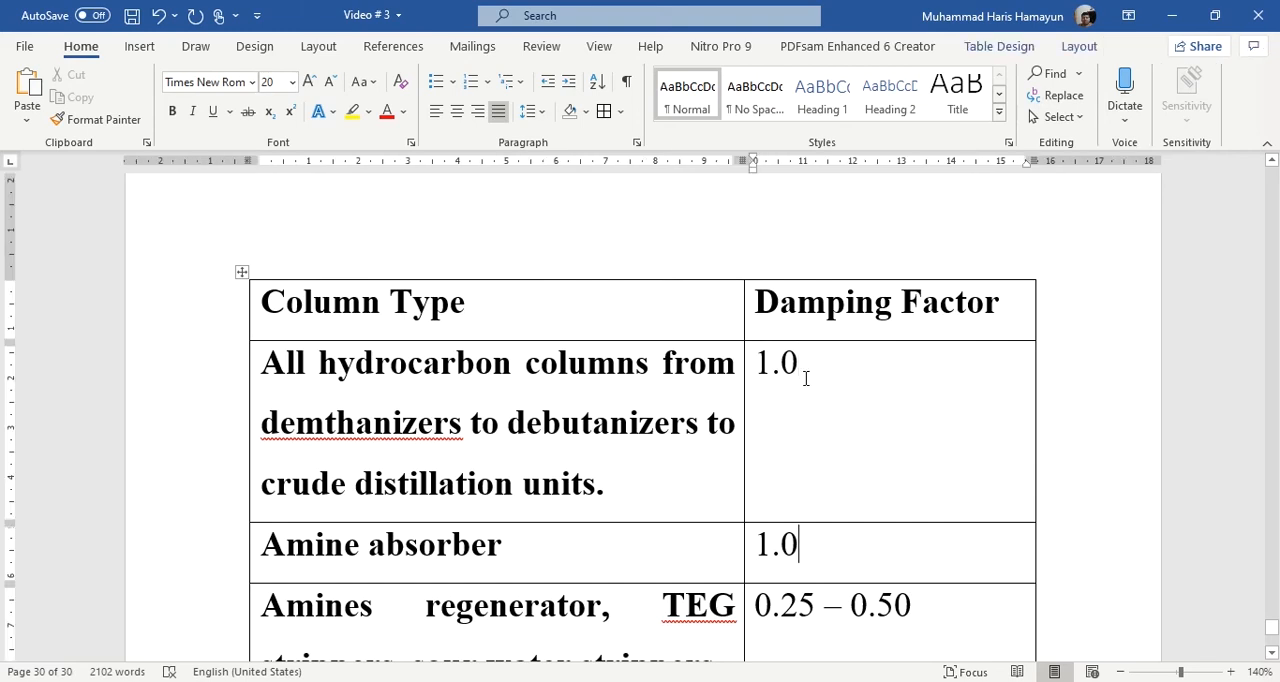
scroll("down", 3)
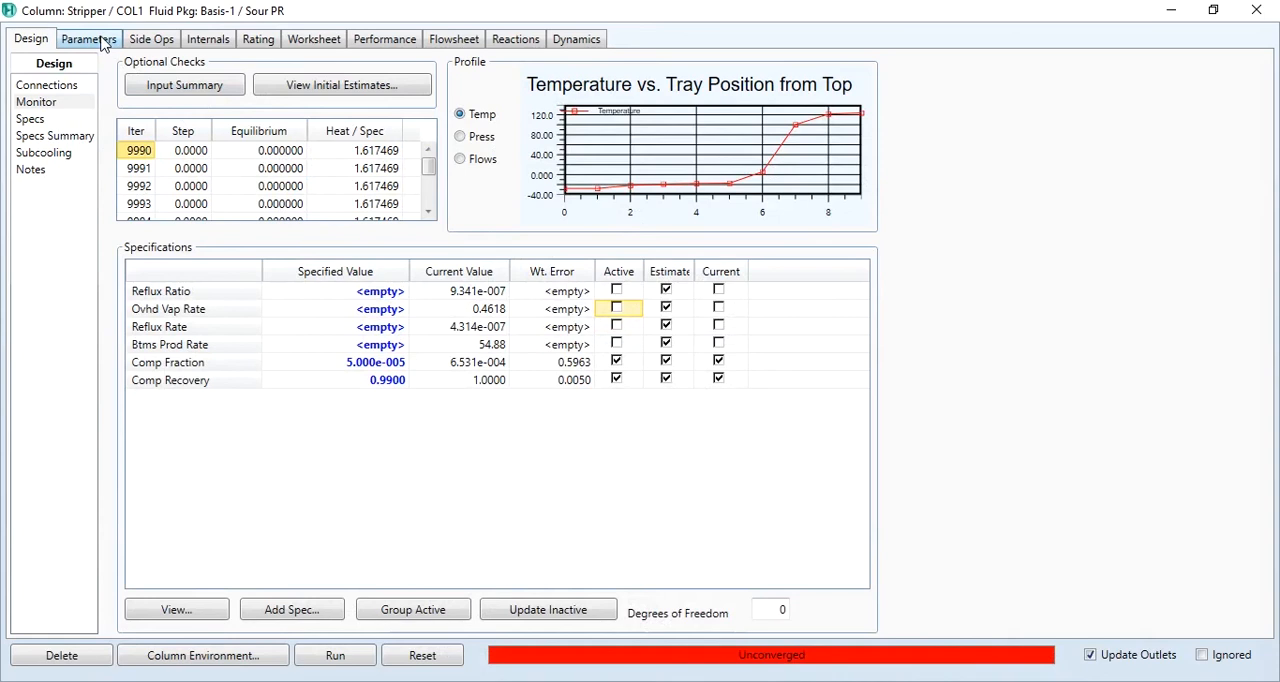
Set the solver's fixed damping factor to 0.400, run the Stripper to convergence and view its worksheet.
left_click(88, 38)
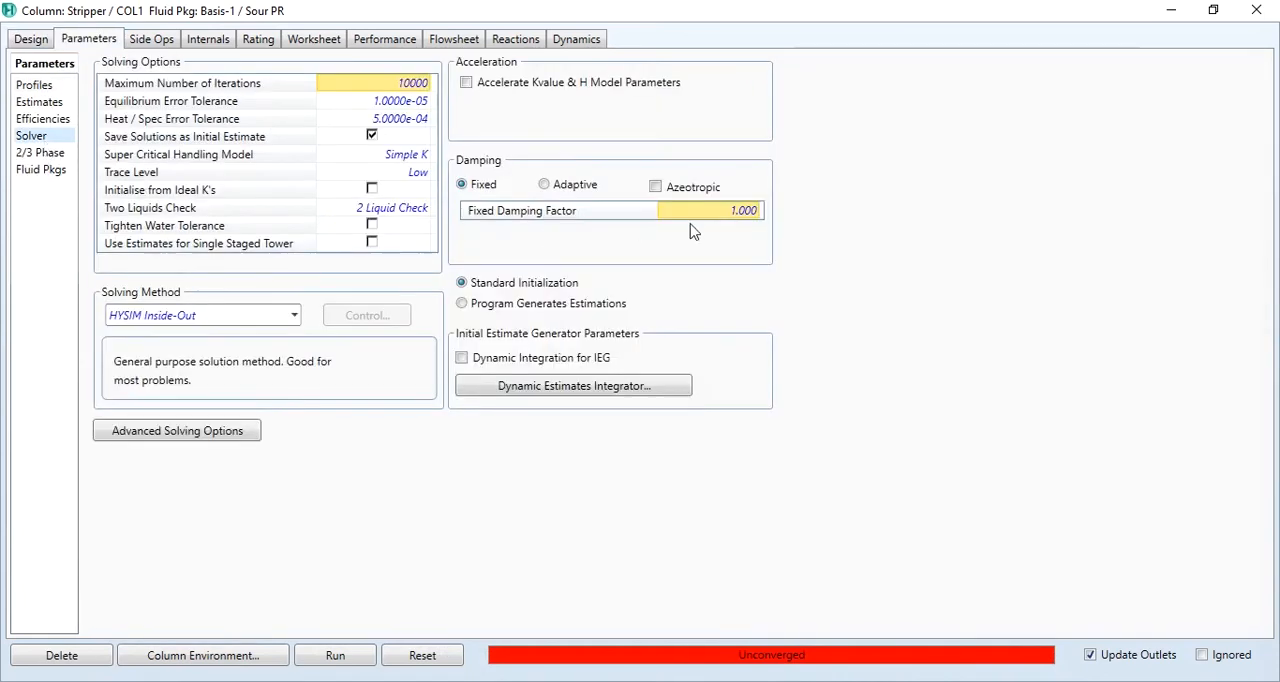
mouse_move(764, 216)
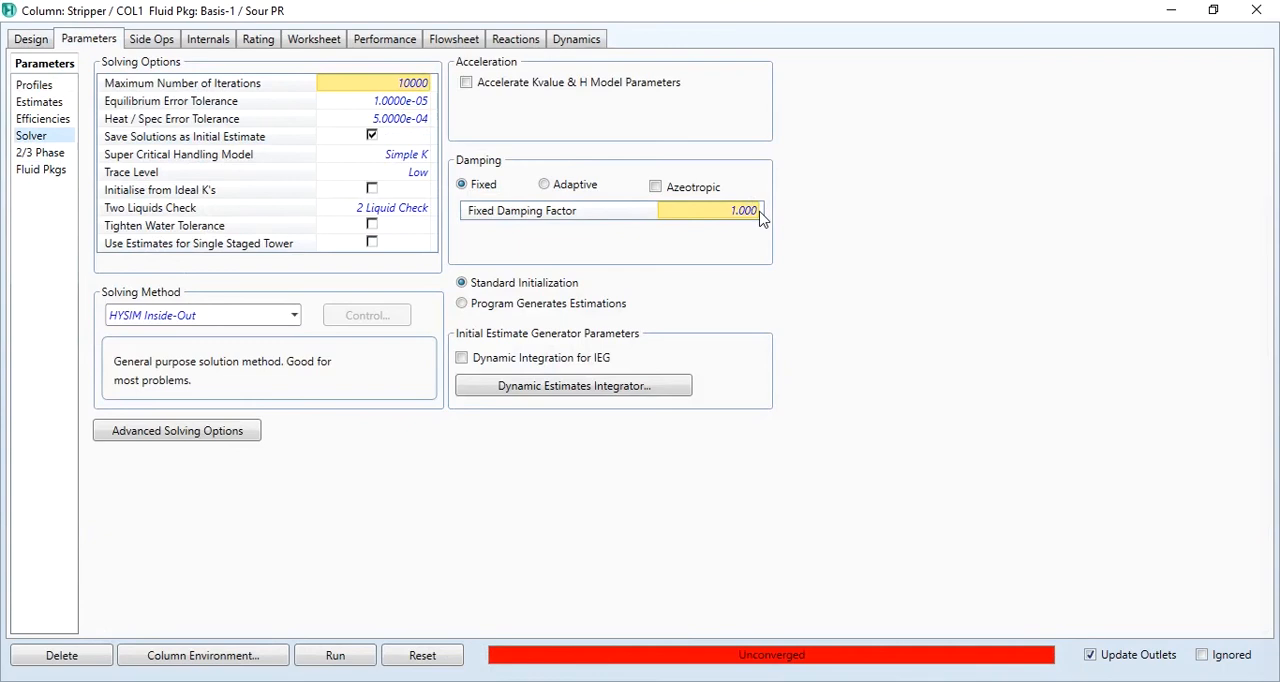
mouse_move(736, 220)
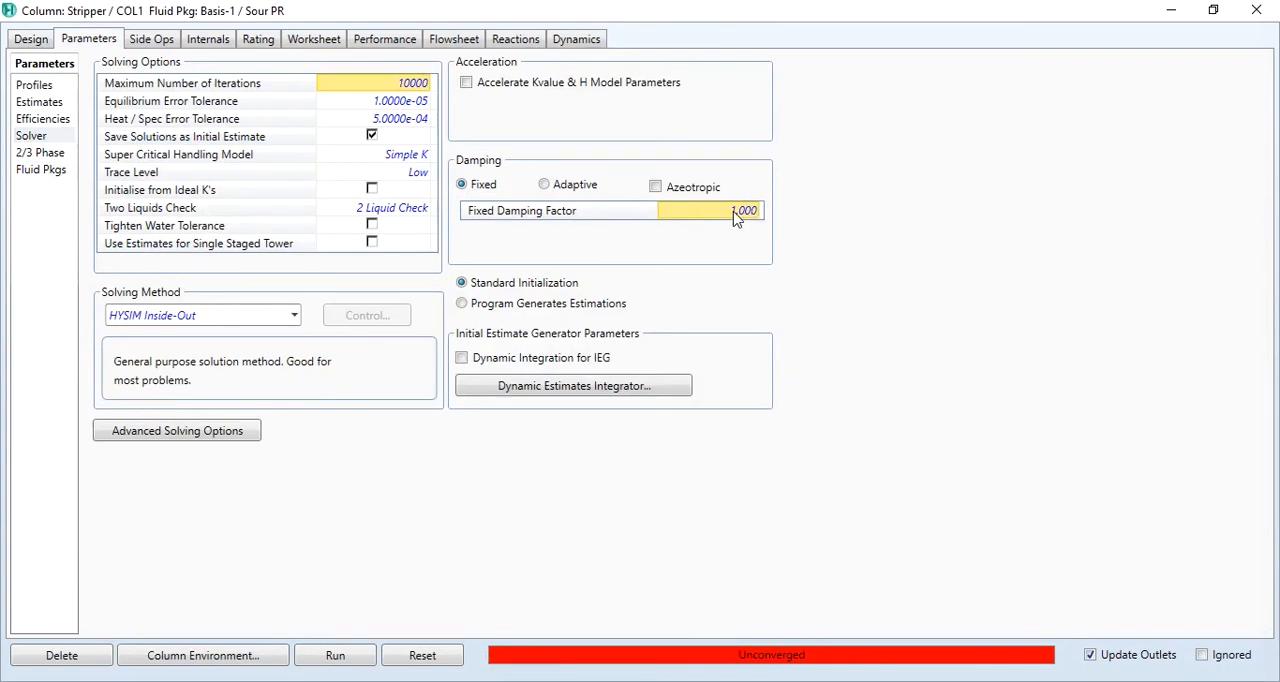
type("0.400")
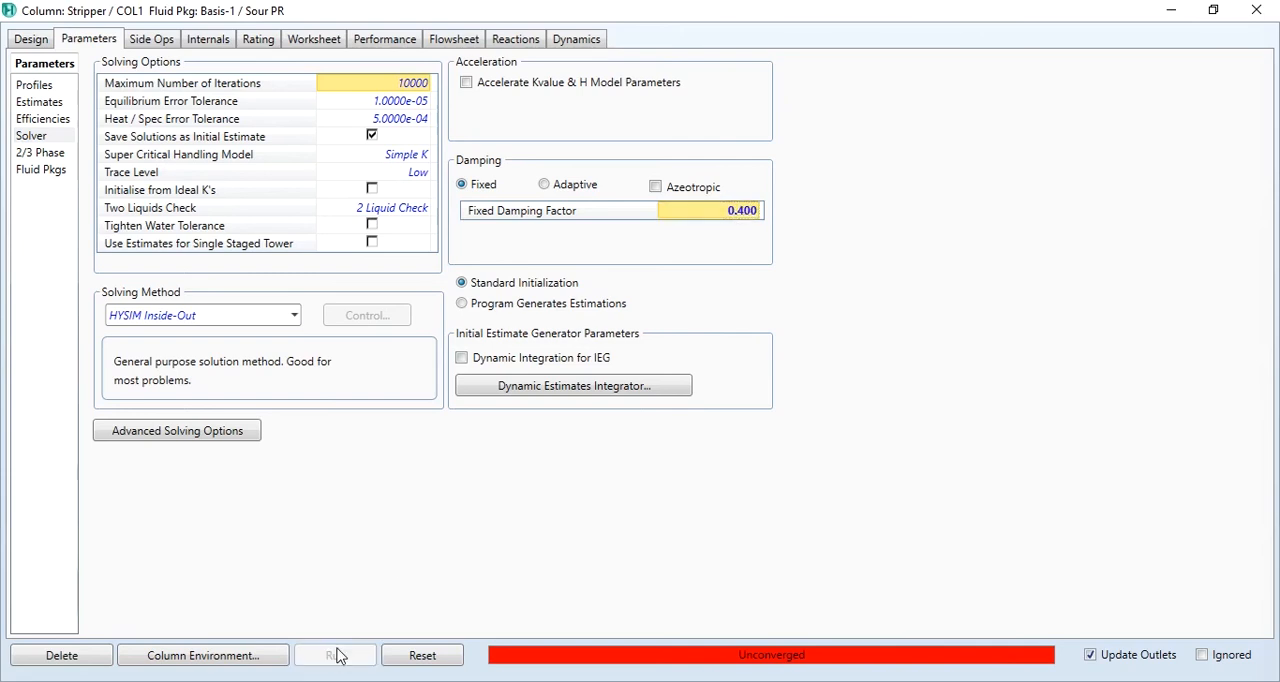
left_click(336, 656)
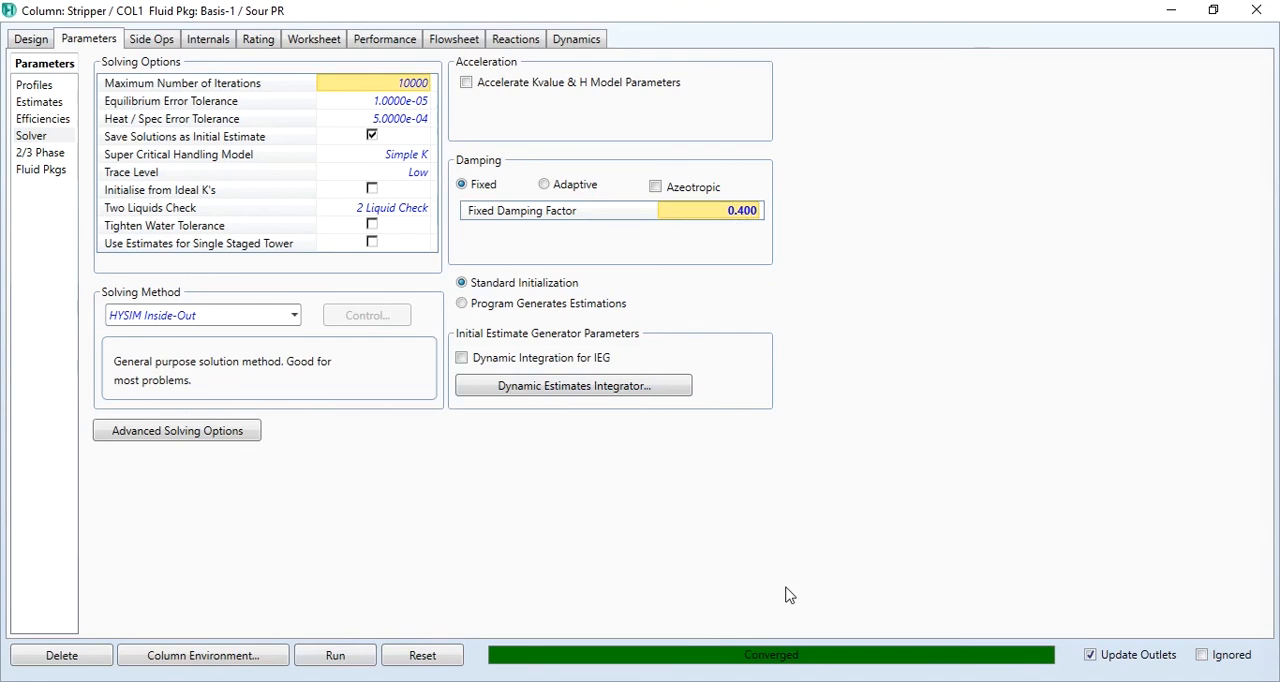
mouse_move(770, 216)
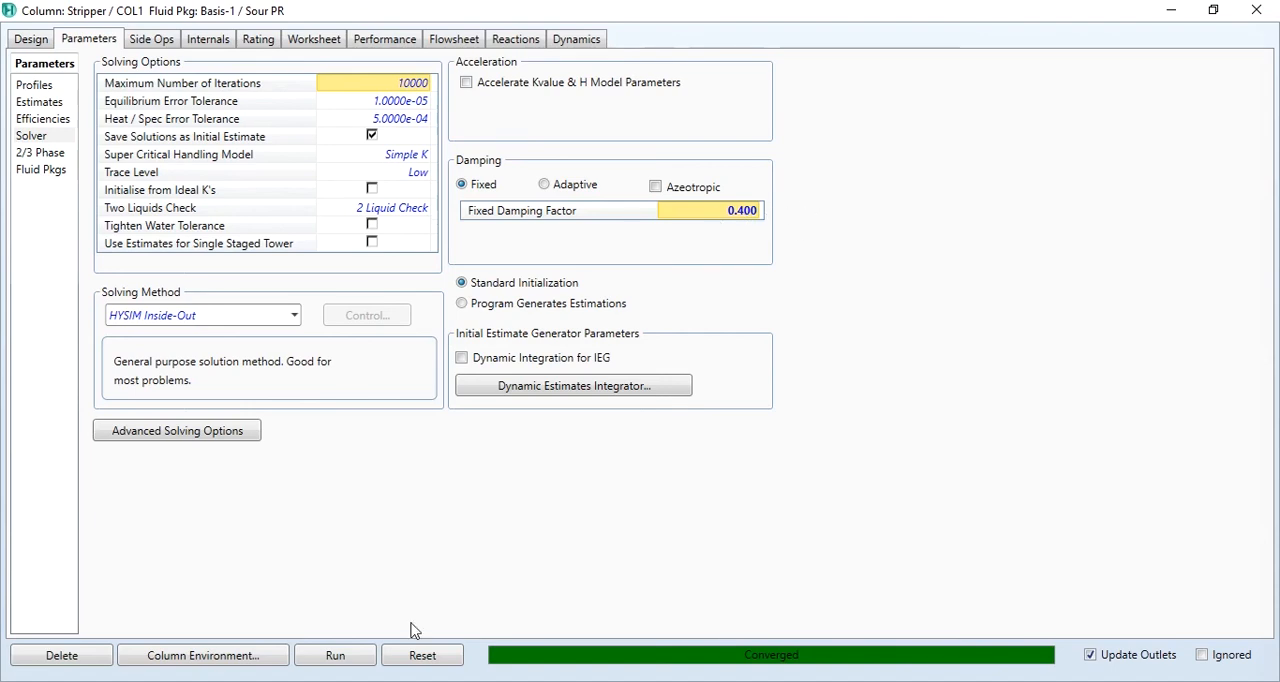
mouse_move(490, 558)
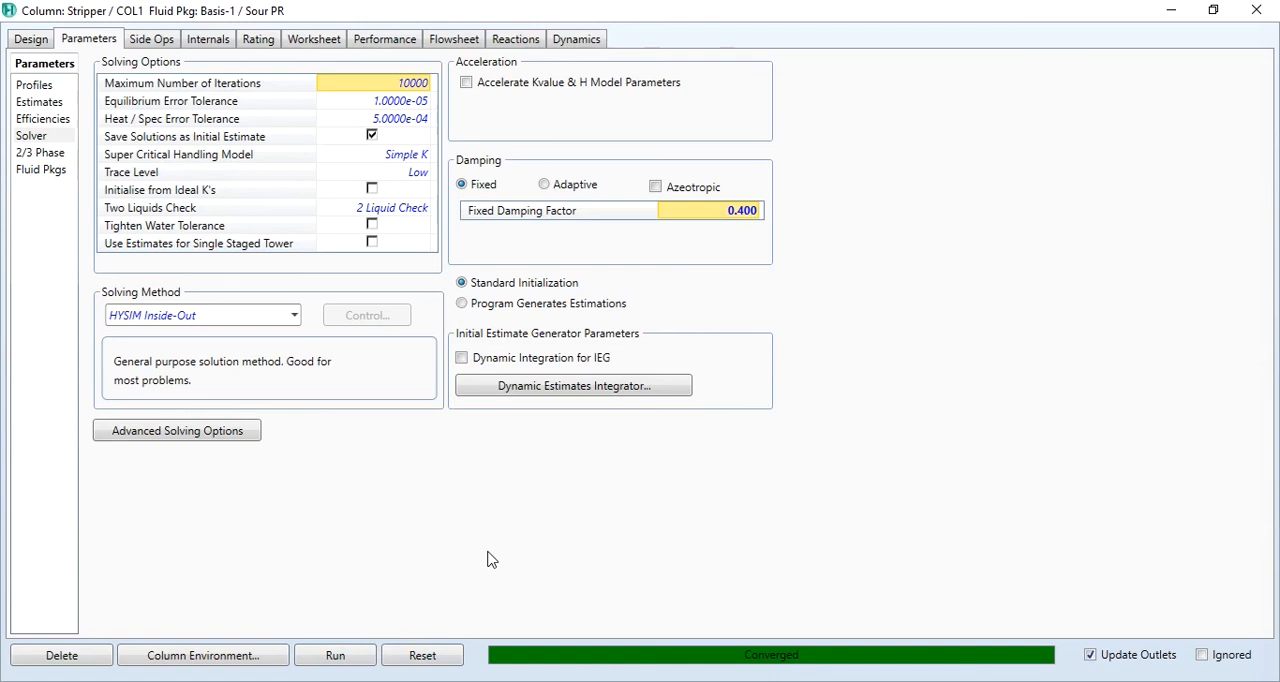
left_click(312, 38)
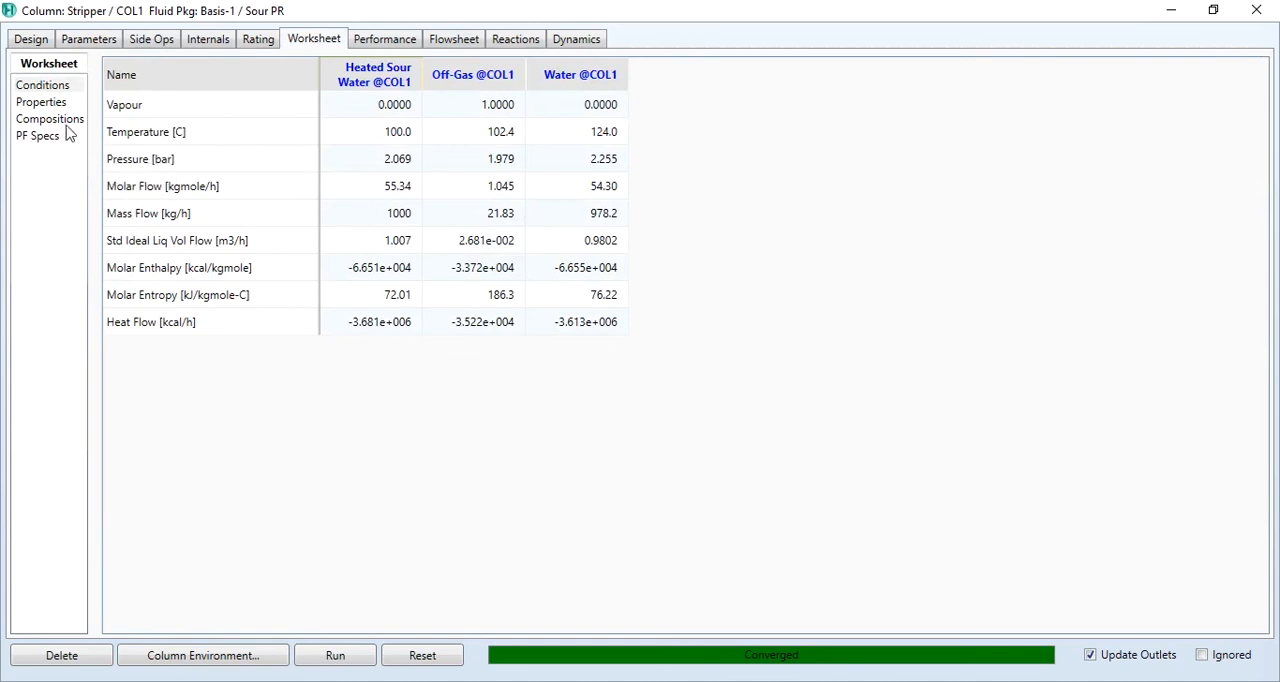
Close the Stripper column window to return to the main flowsheet.
left_click(50, 118)
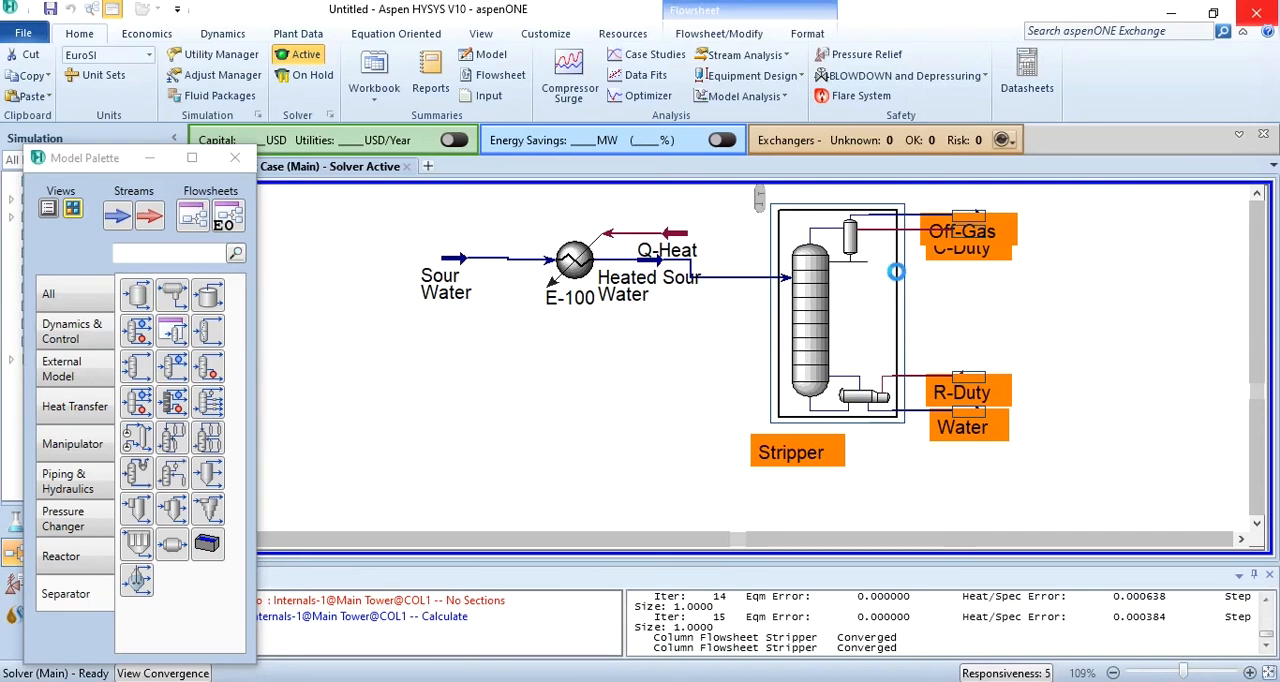
Let the flowsheet solve so Off-Gas, Water, C-Duty and R-Duty report converged.
left_click(544, 216)
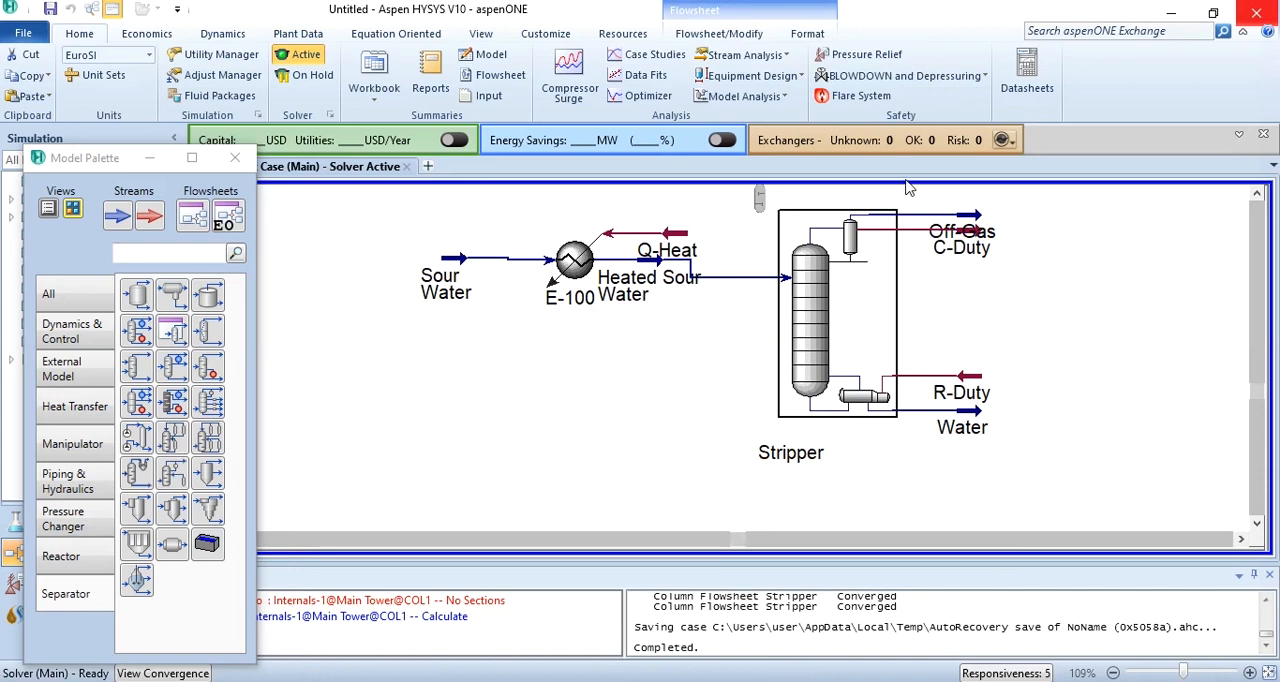
mouse_move(896, 208)
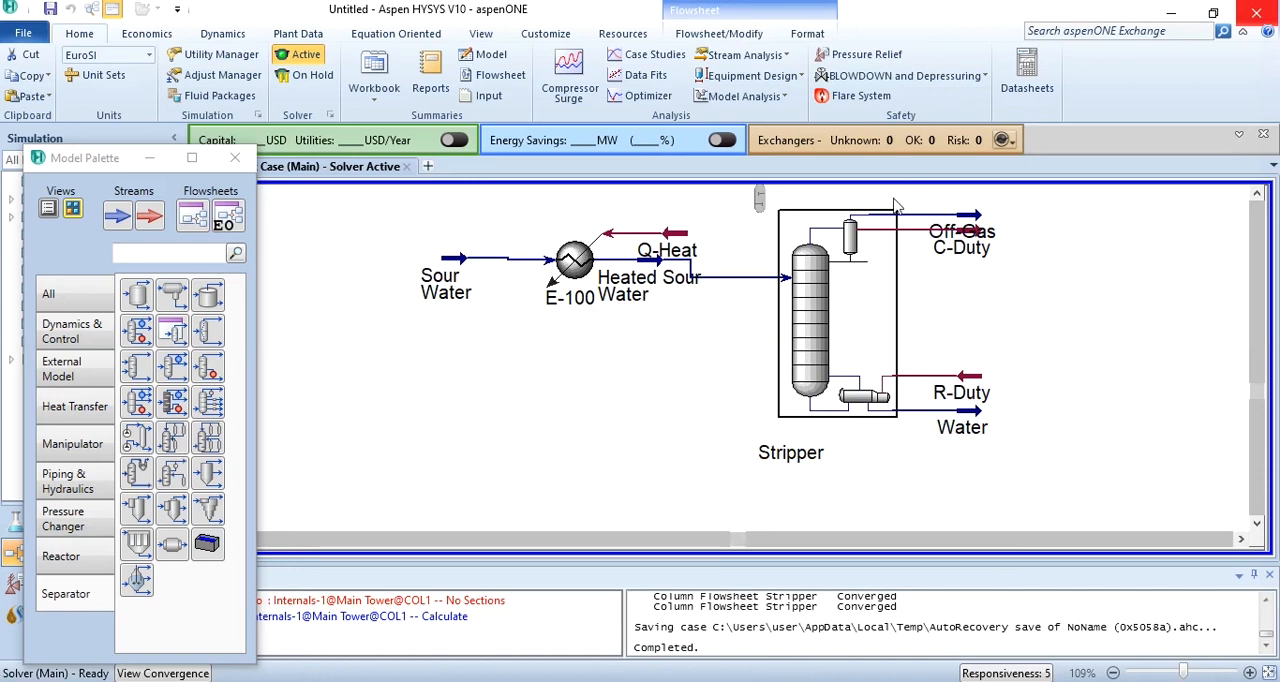